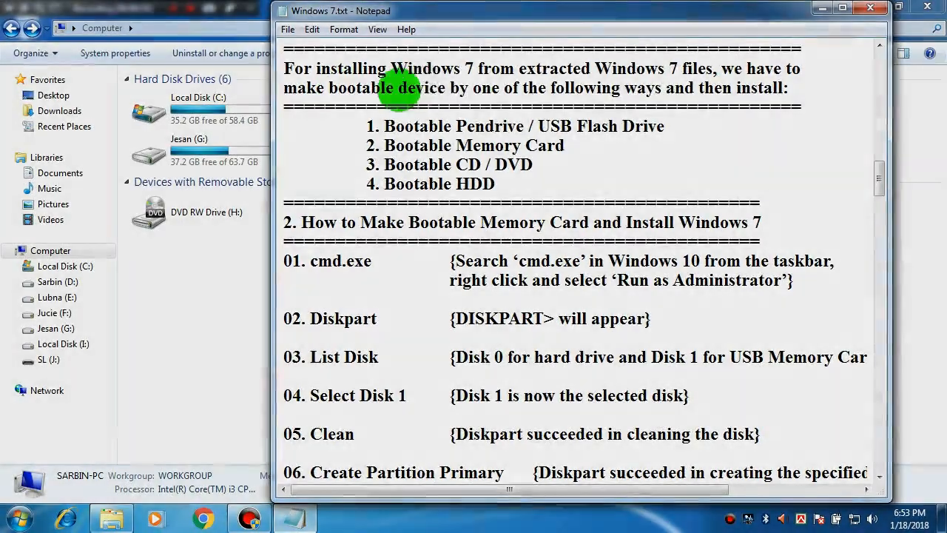
mouse_move(564, 88)
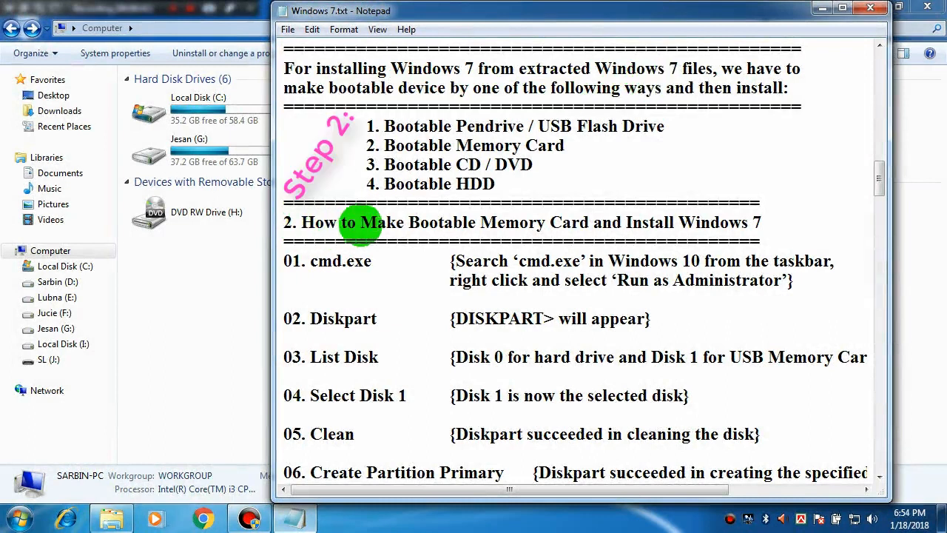
mouse_move(486, 230)
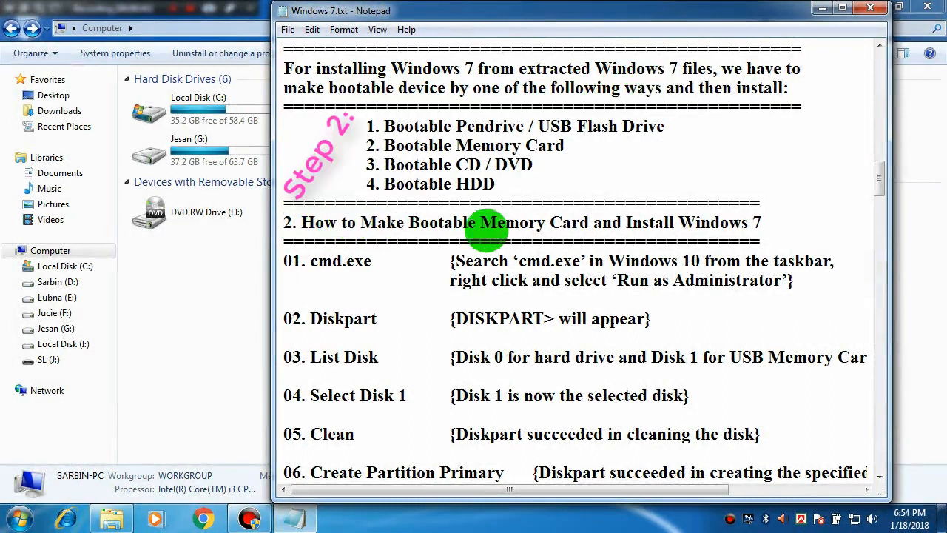
mouse_move(657, 234)
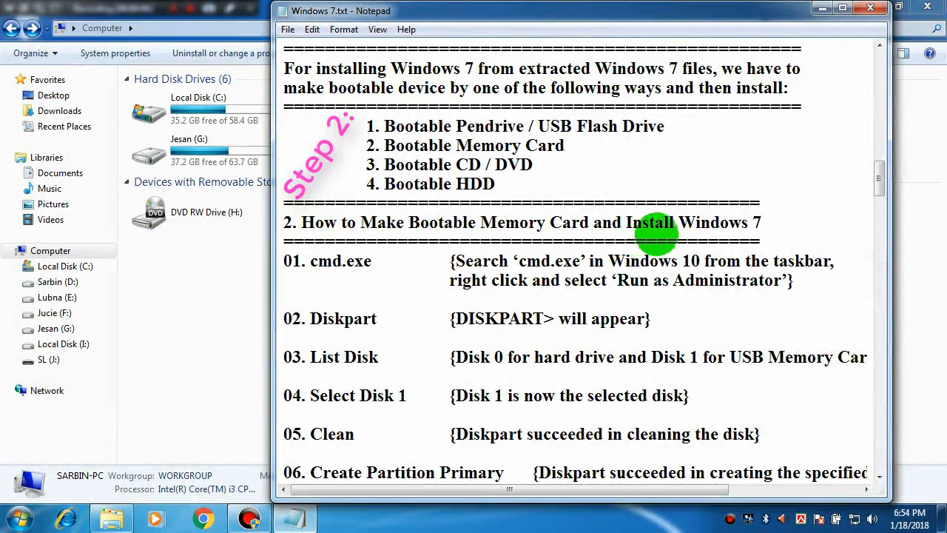
mouse_move(733, 231)
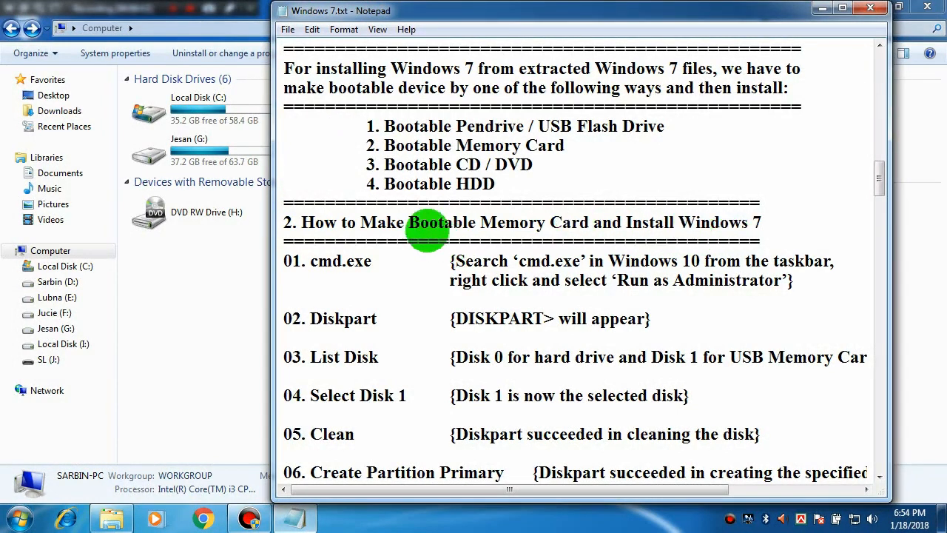
- Search the Start Menu for cmd and launch cmd.exe as administrator
scroll(down, 3)
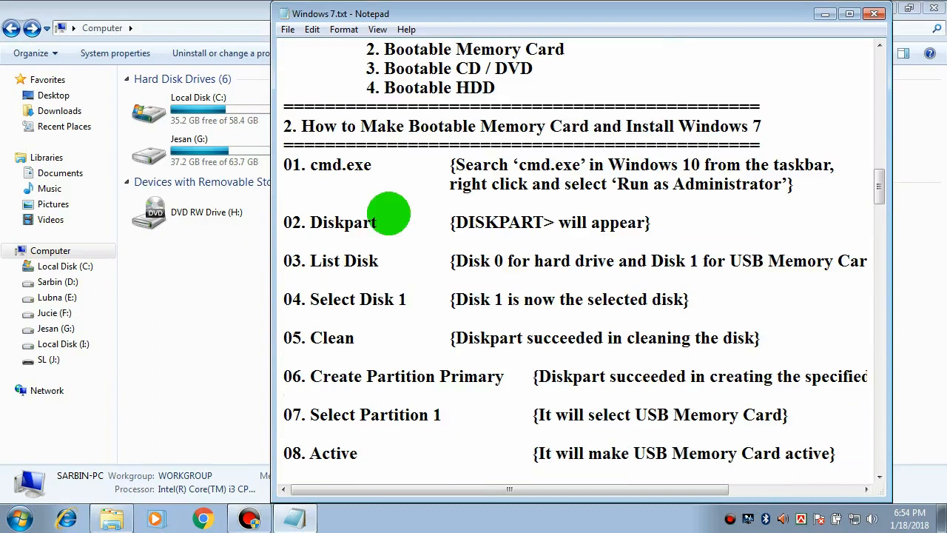
click(17, 518)
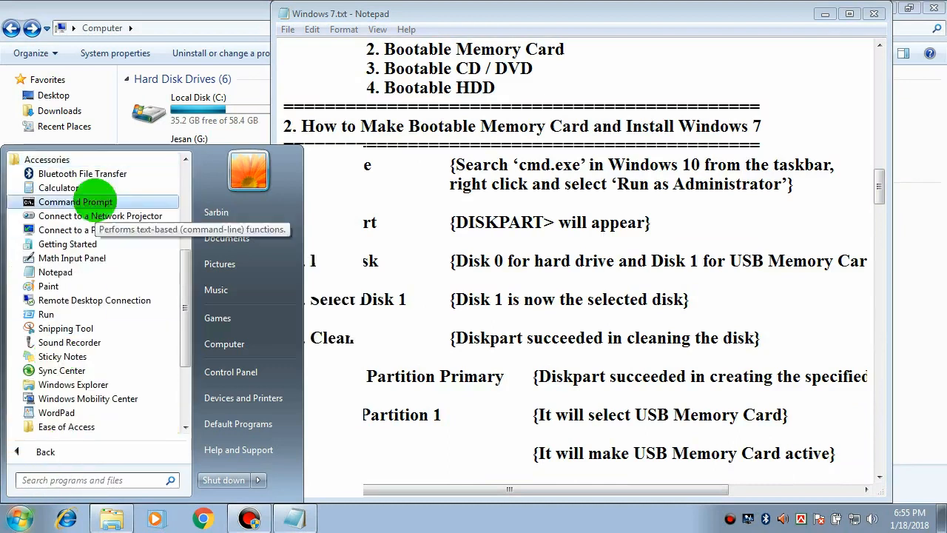
right_click(74, 201)
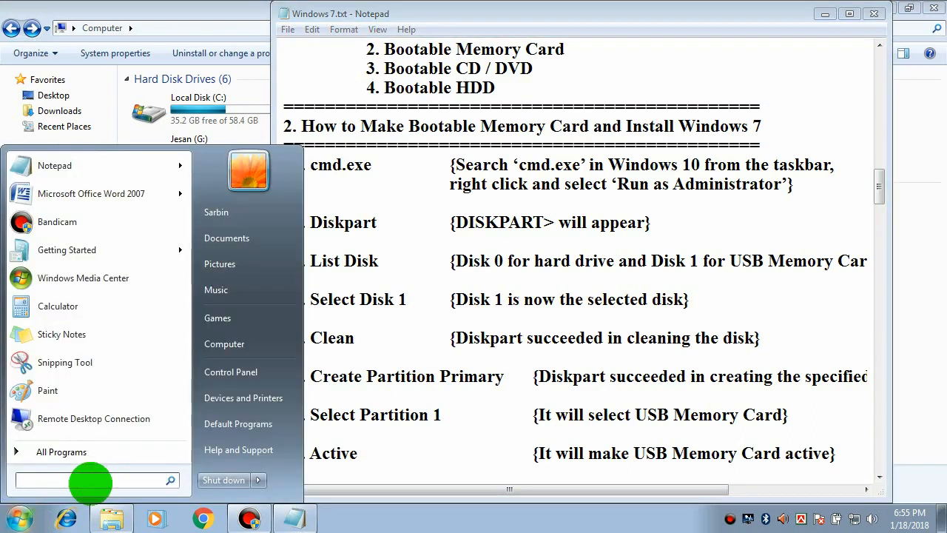
text(cmd)
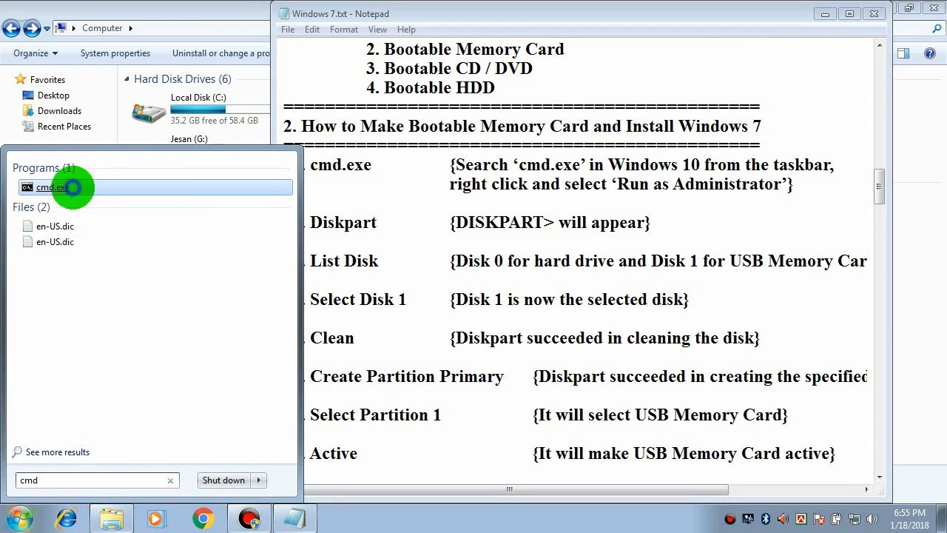
right_click(59, 186)
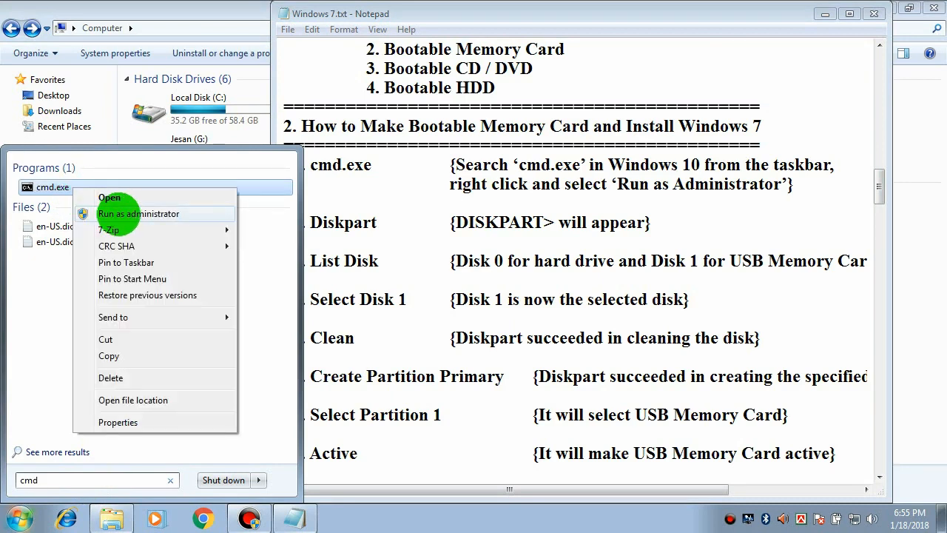
click(139, 213)
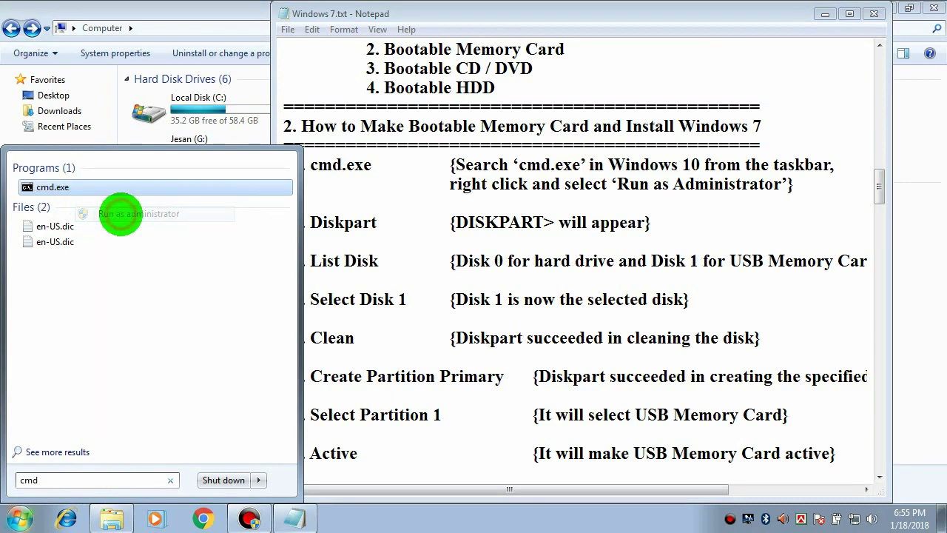
- Check that the SL (I:) memory card is empty and return to the Computer drive list
click(139, 213)
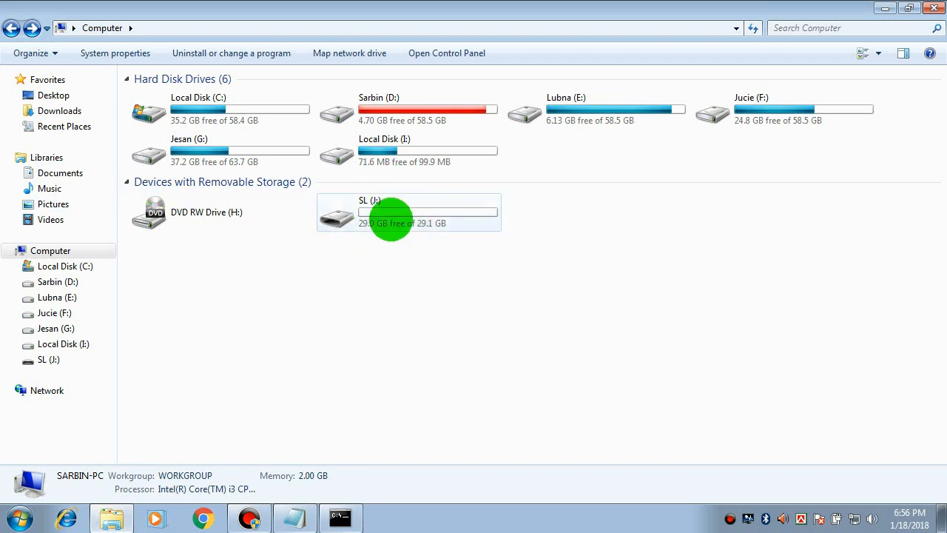
double_click(386, 214)
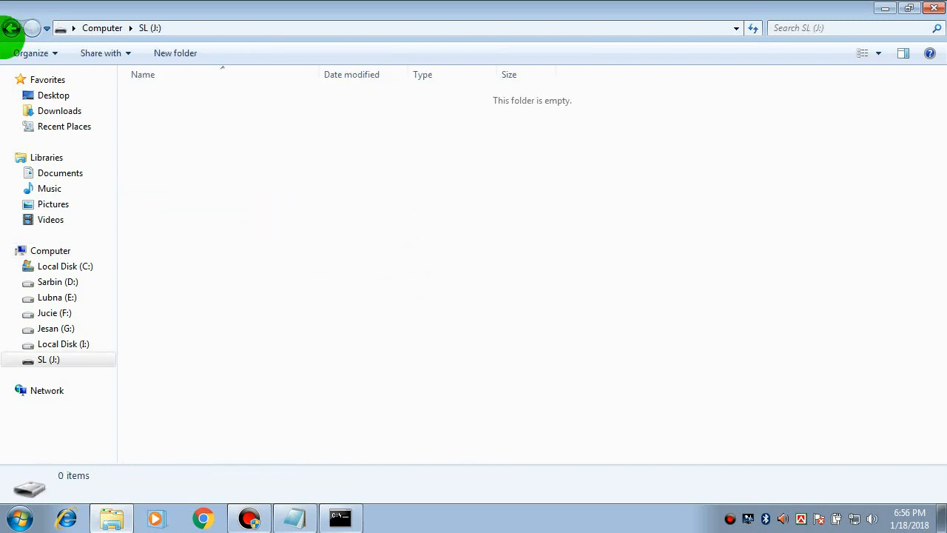
click(101, 27)
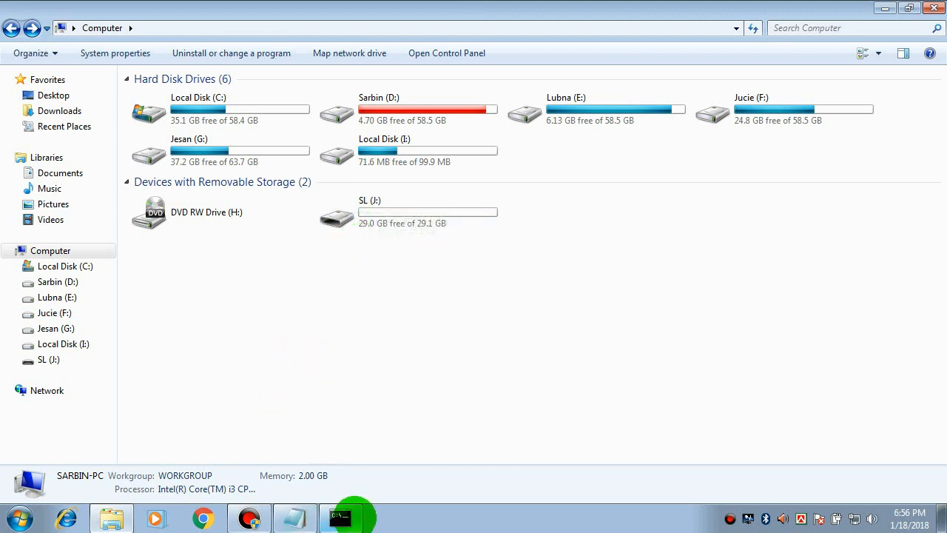
- Start diskpart in the administrator prompt and list disks, showing Disk 0 (298 GB) and Disk 1 (29 GB)
click(345, 518)
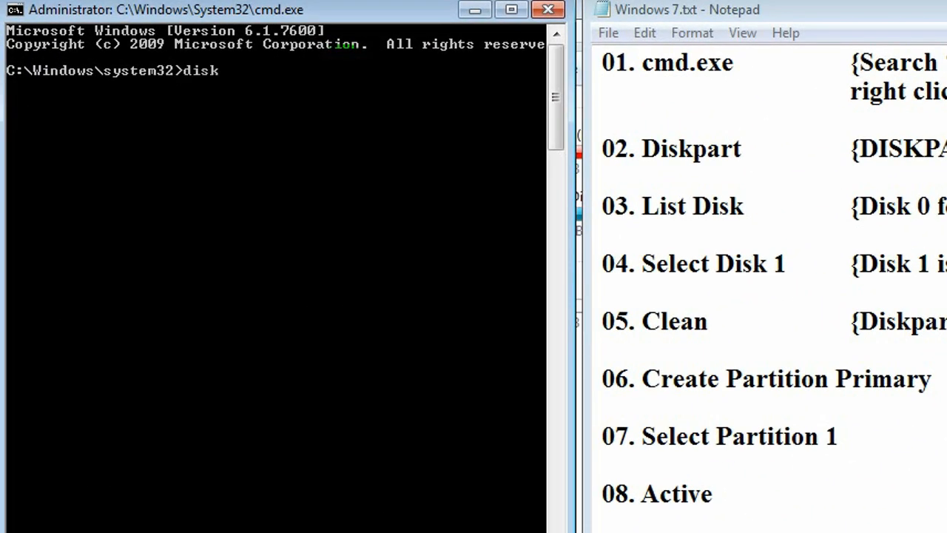
text(part)
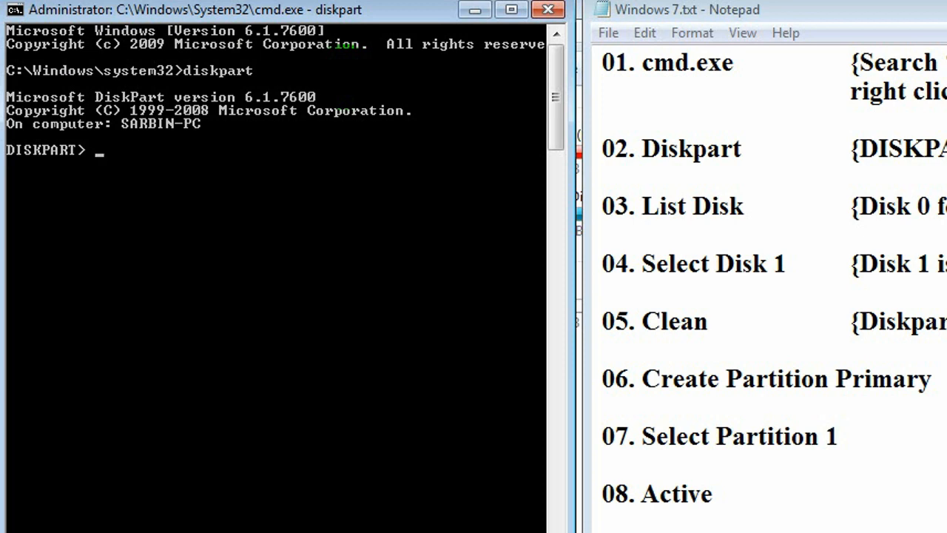
text(list)
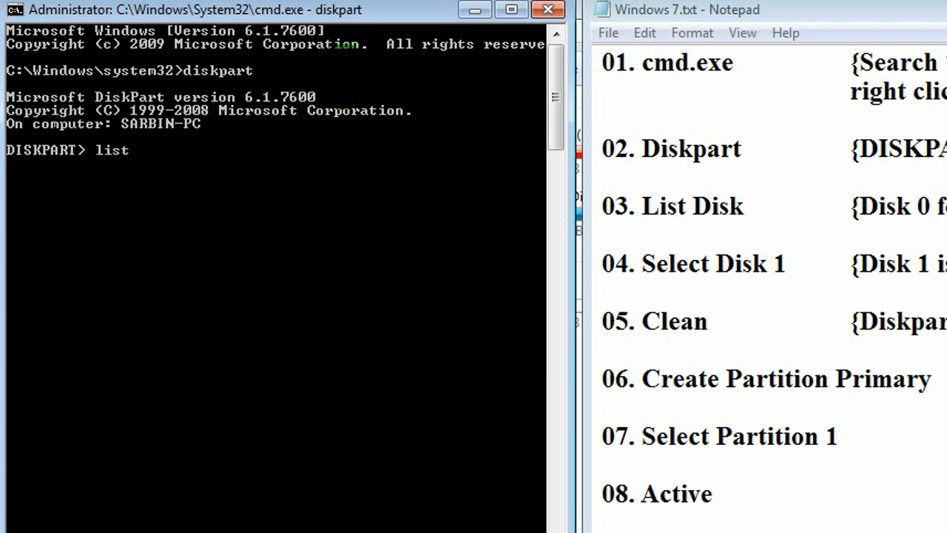
text(disk)
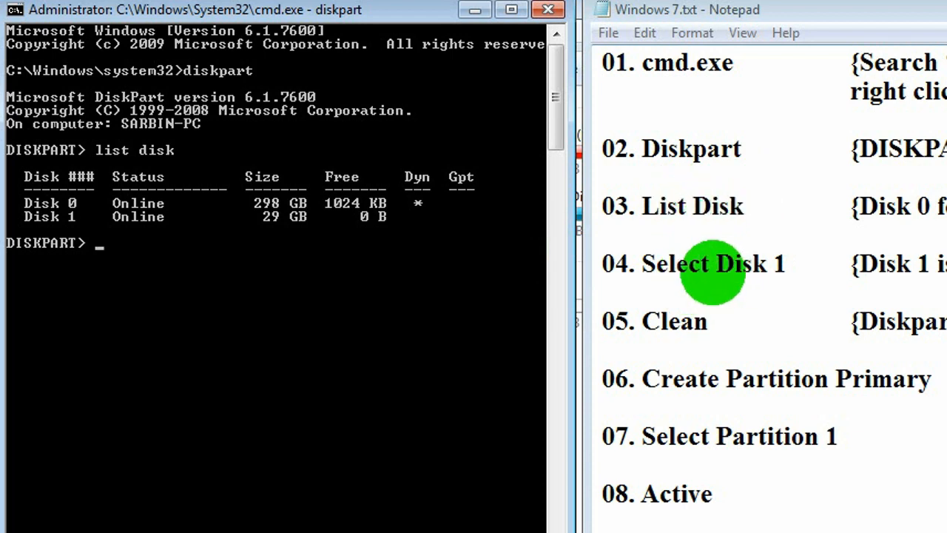
- Select disk 1, clean it, create a primary partition and mark it active
text(select disk 1)
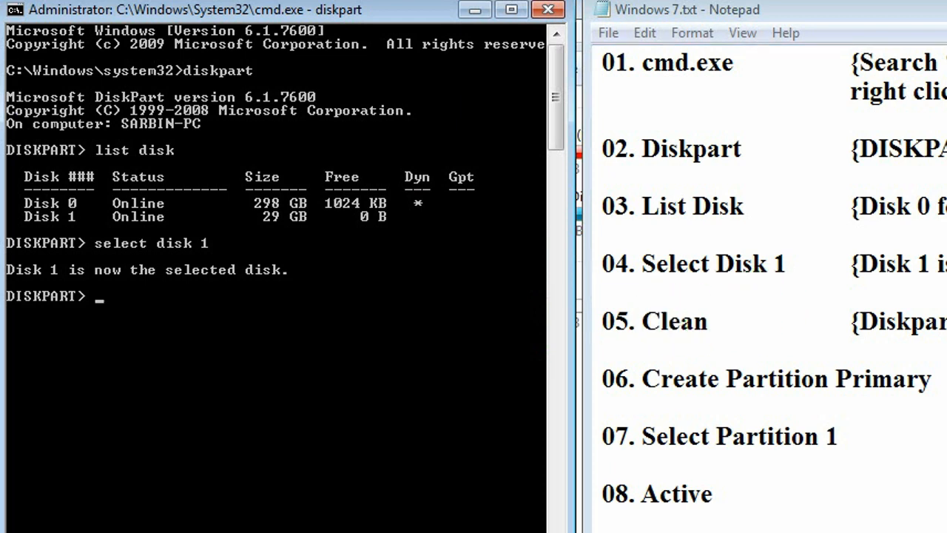
text(clean)
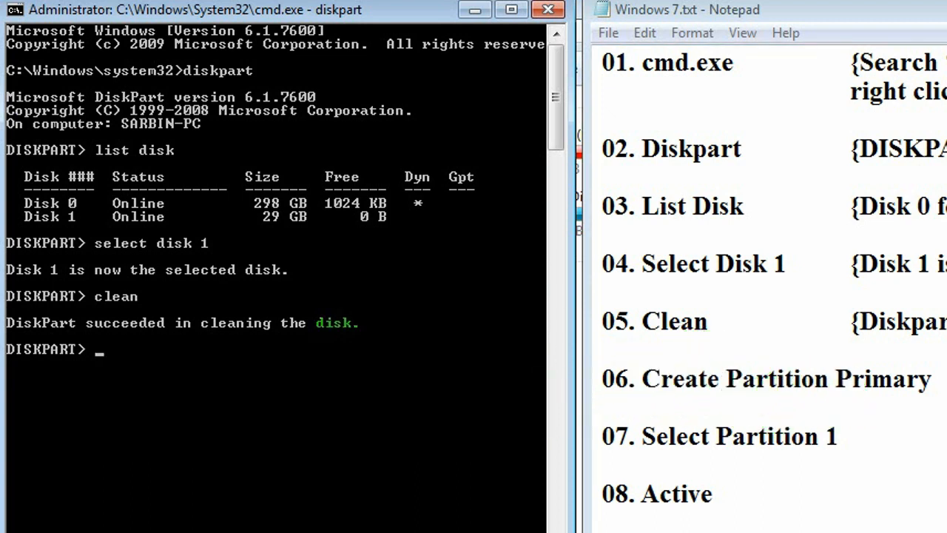
text(create)
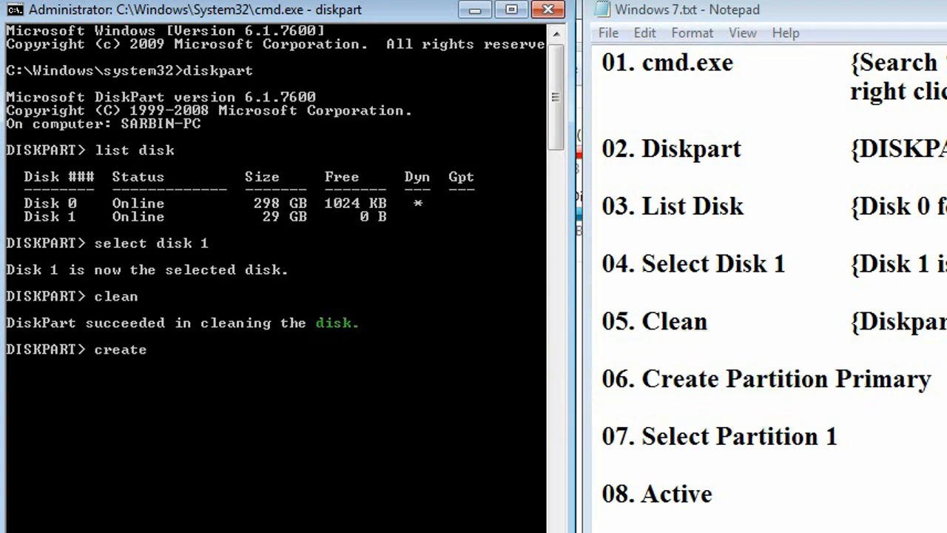
text(partition prima)
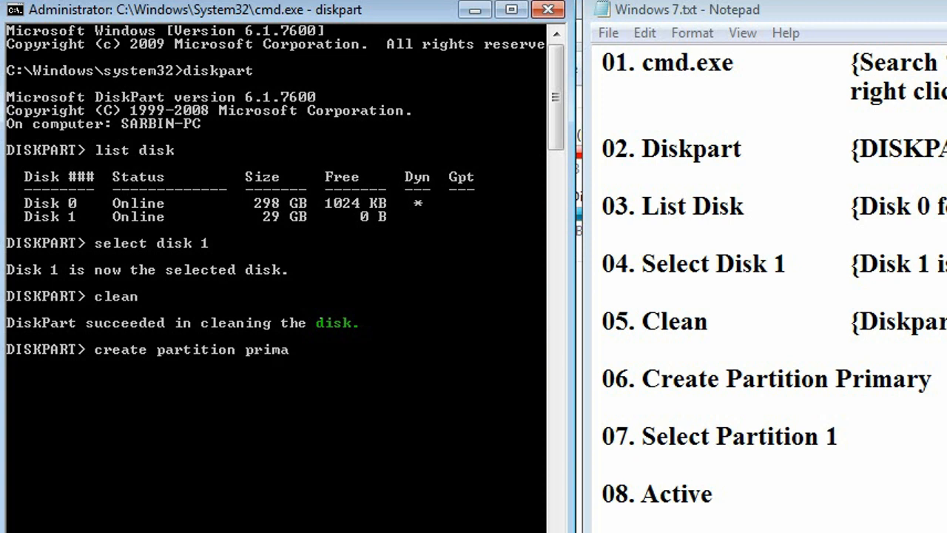
text(ry)
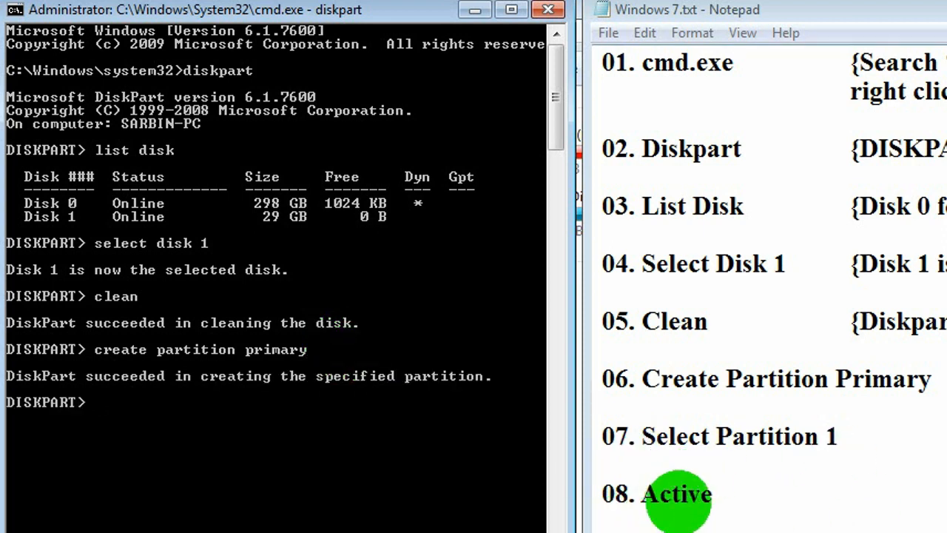
text(active)
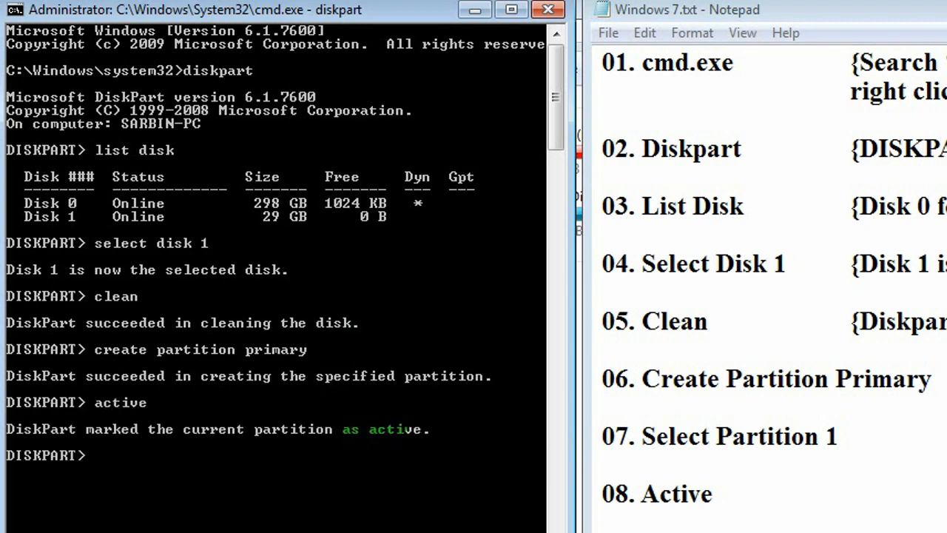
- Quick-format the partition as NTFS with the label "Windows 7"
scroll(down, 3)
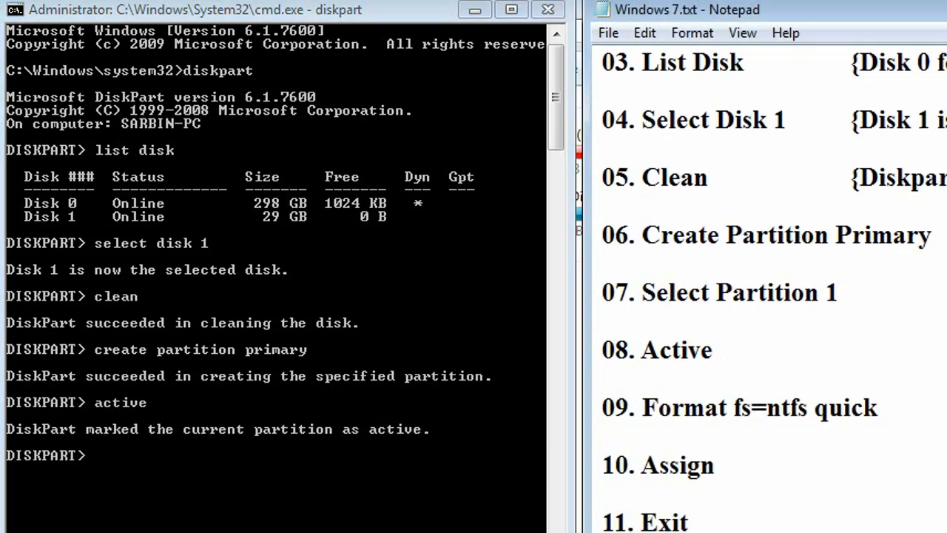
scroll(down, 3)
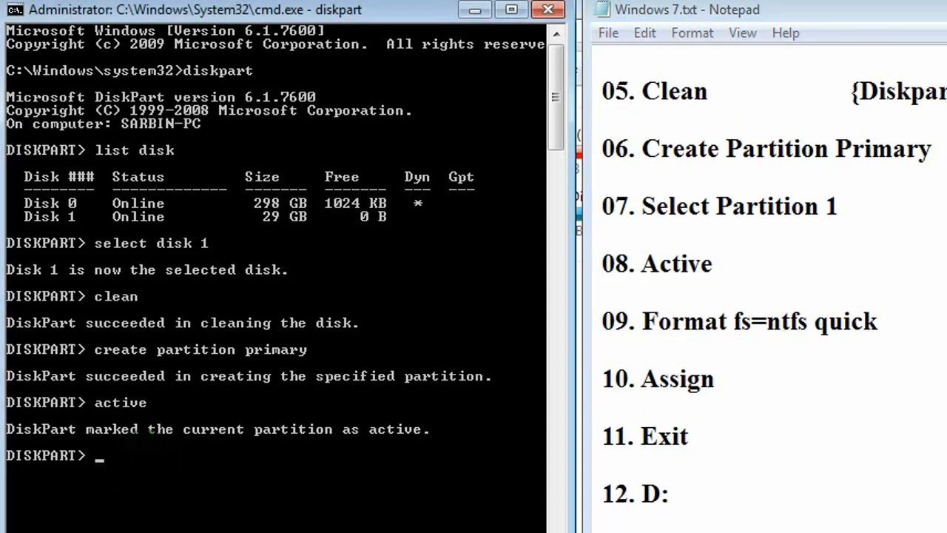
text(form)
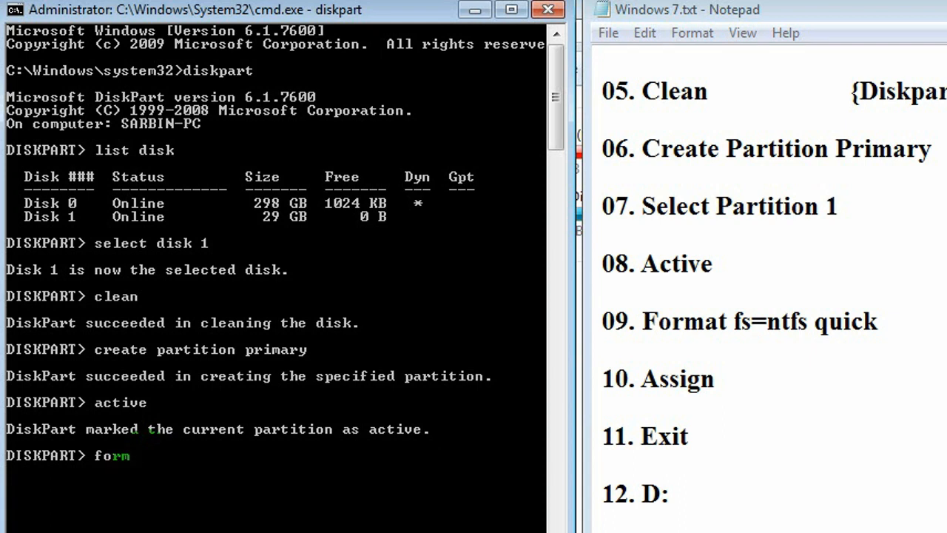
text(at)
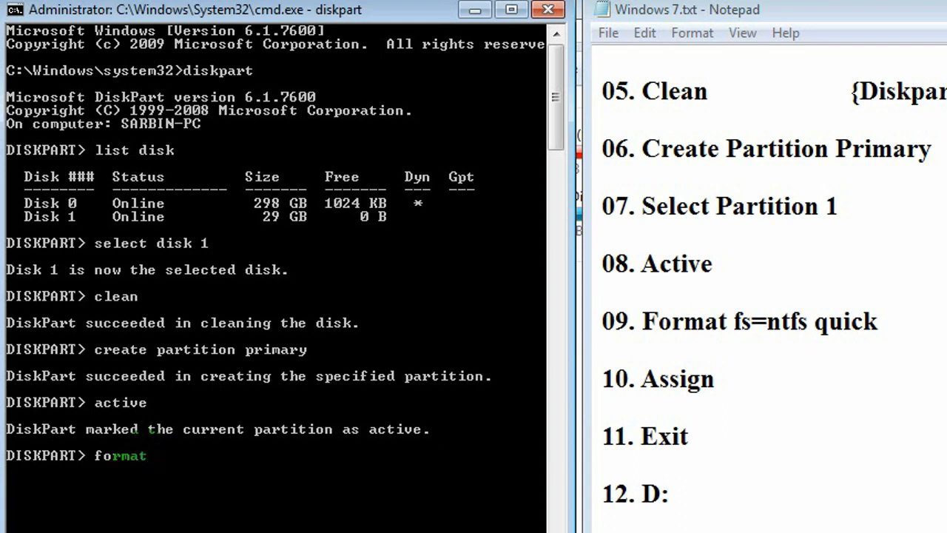
text(fs=ntfs label=)
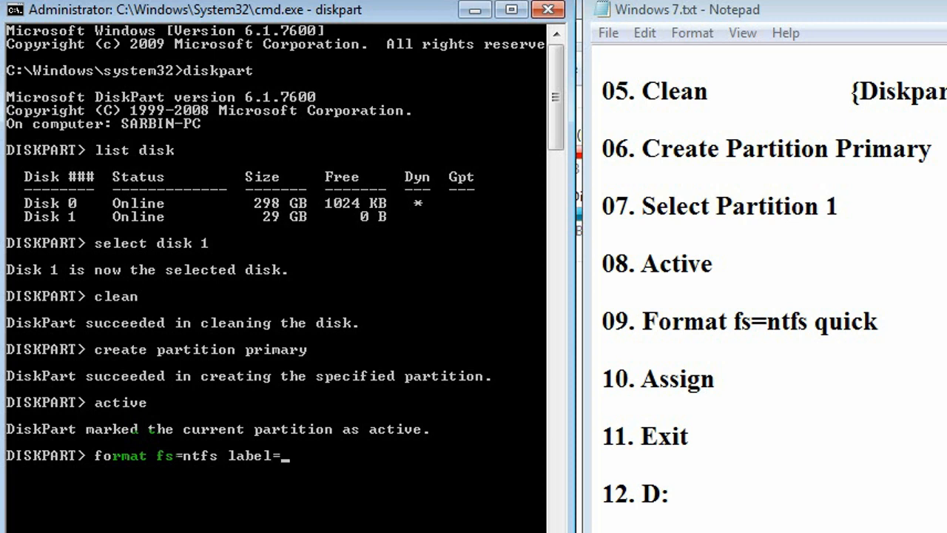
text(")
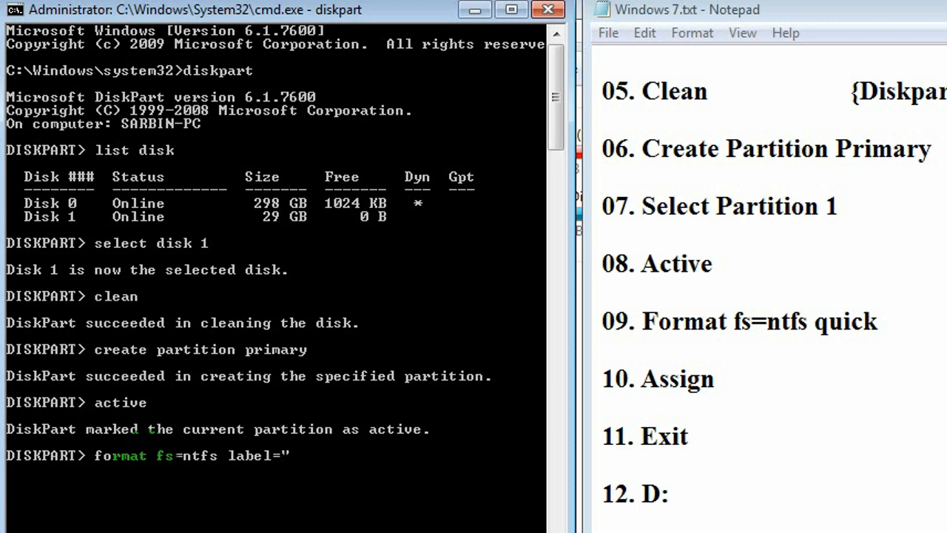
text(Window)
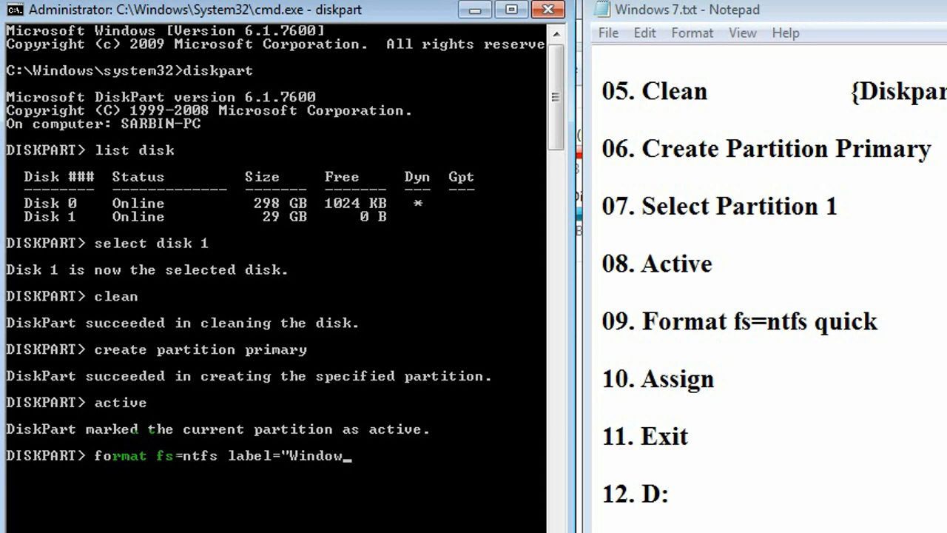
text(s)
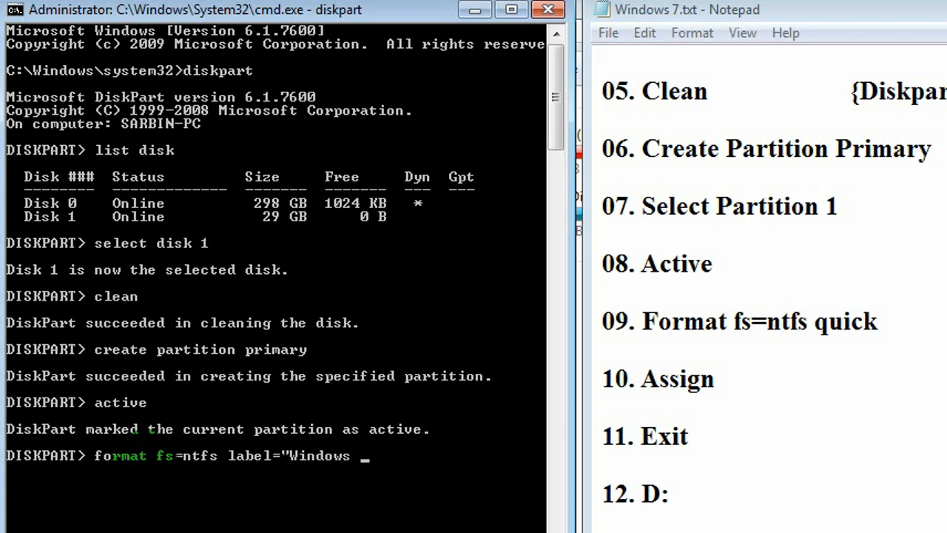
text(7)
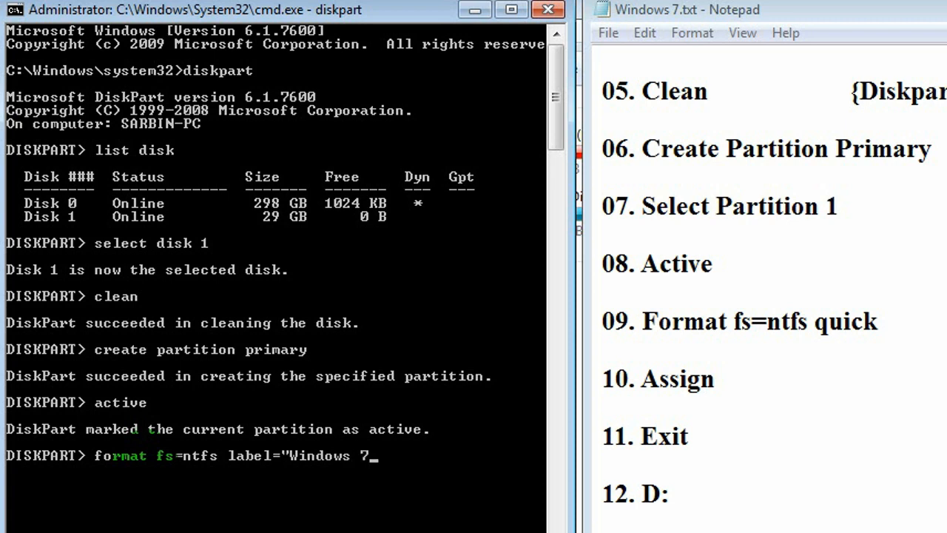
text(")
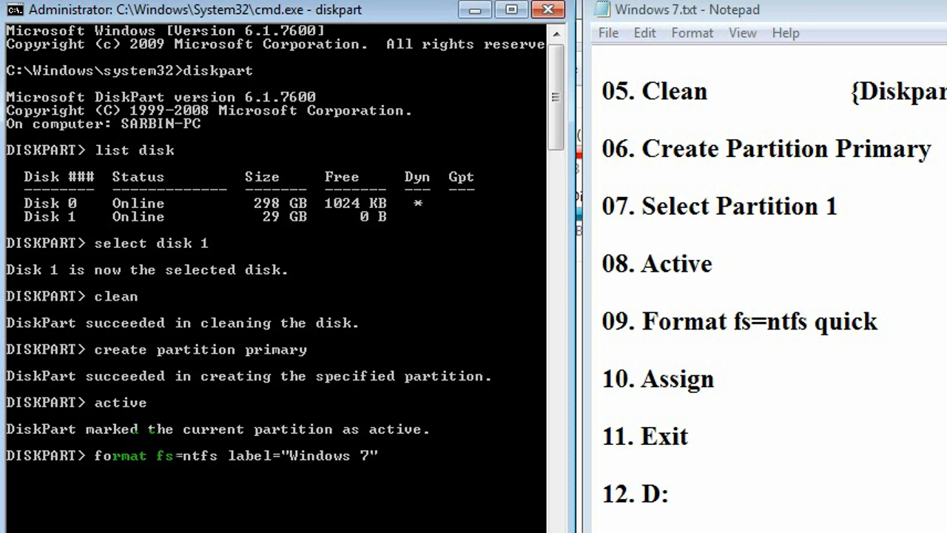
text(quick)
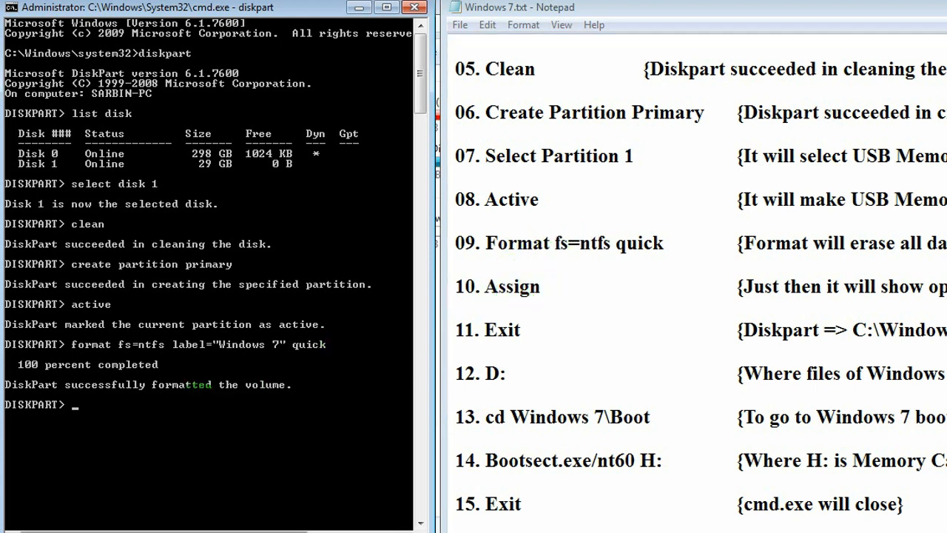
- Assign a drive letter to the memory card and exit DiskPart
text(assign)
text(exit)
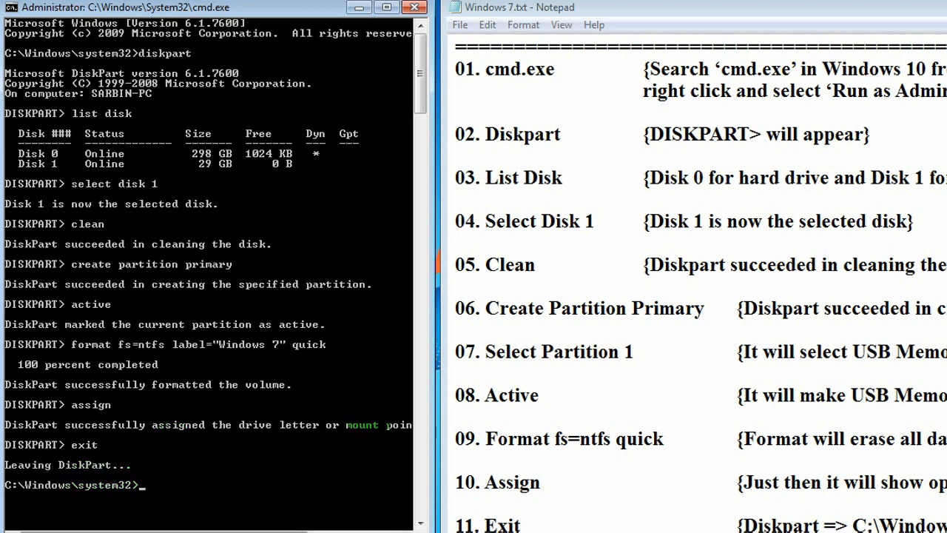
scroll(down, 3)
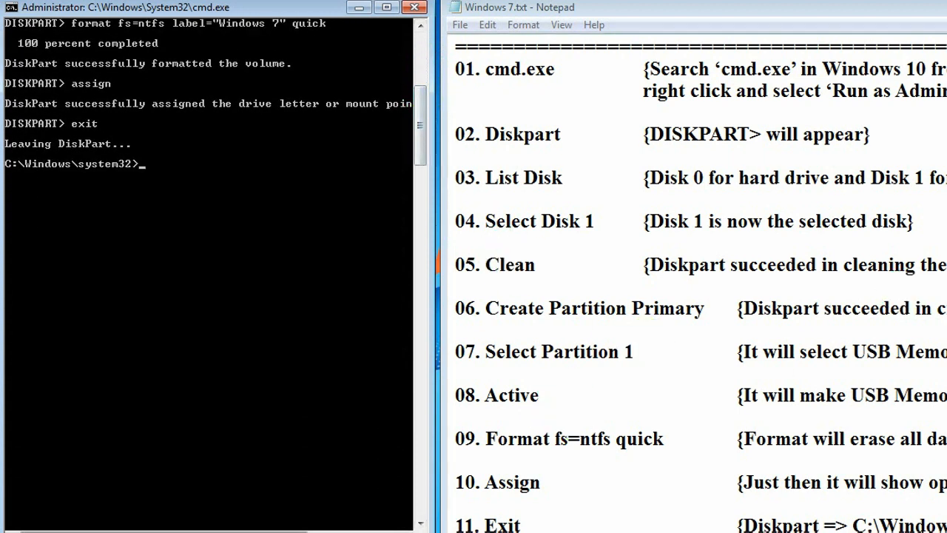
scroll(down, 3)
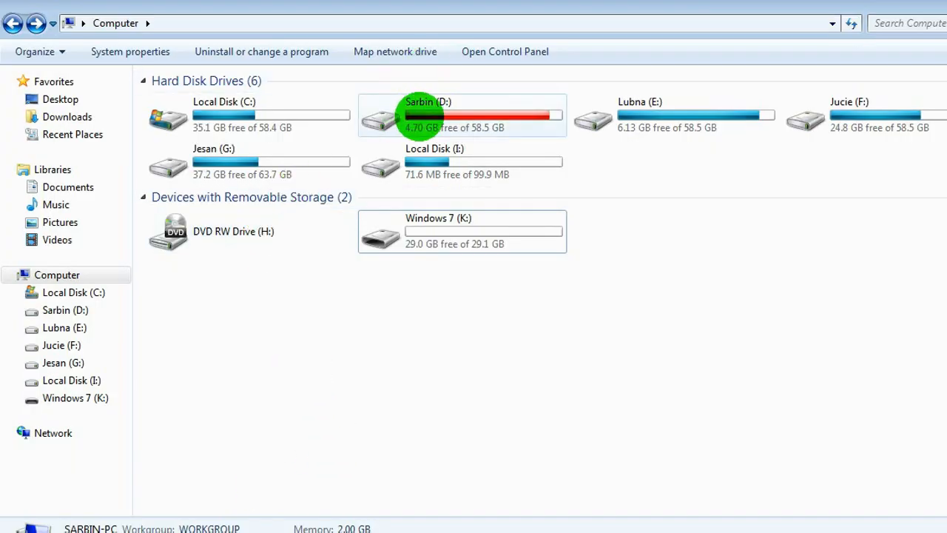
- Browse Sarbin (D:) in Explorer down to its Windows 7 folder
double_click(423, 115)
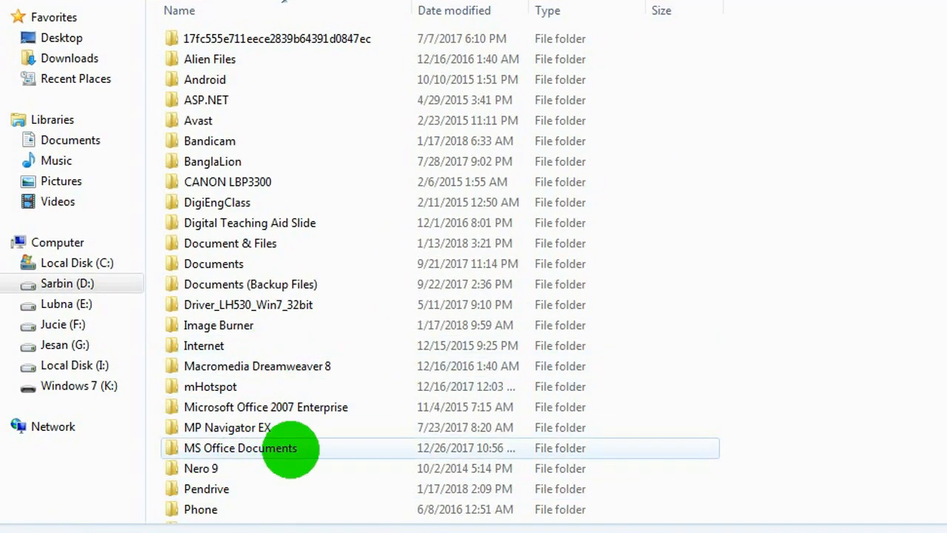
scroll(down, 3)
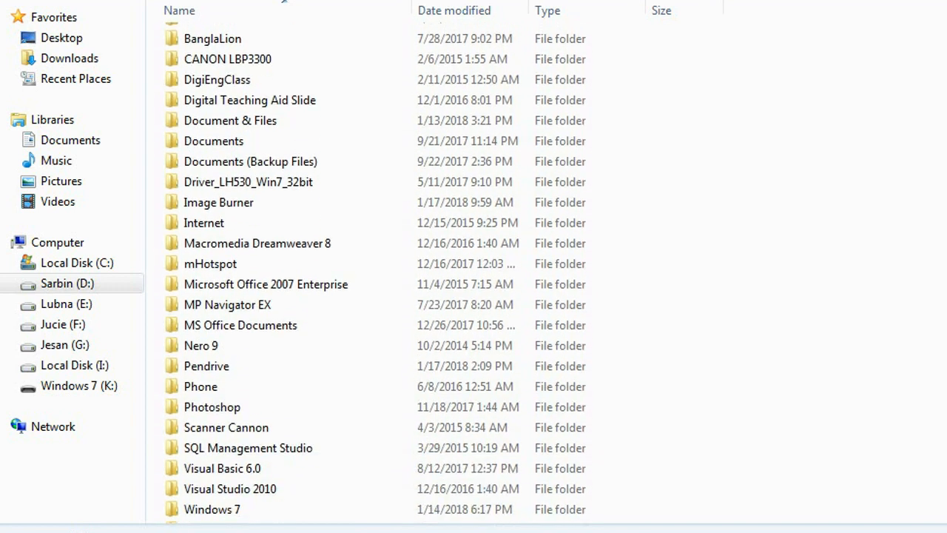
scroll(down, 3)
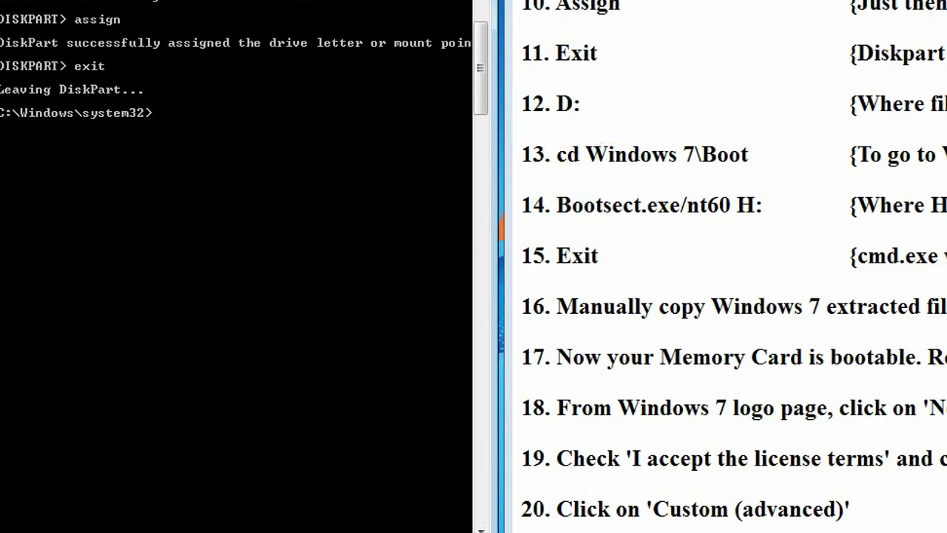
- Change the prompt to D: and into the Windows 7\Boot folder
text(D:)
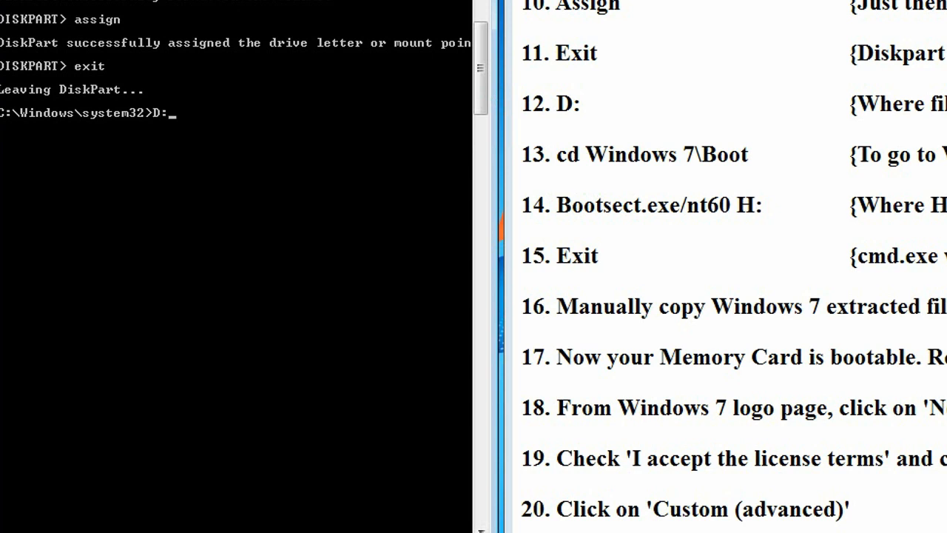
key(Enter)
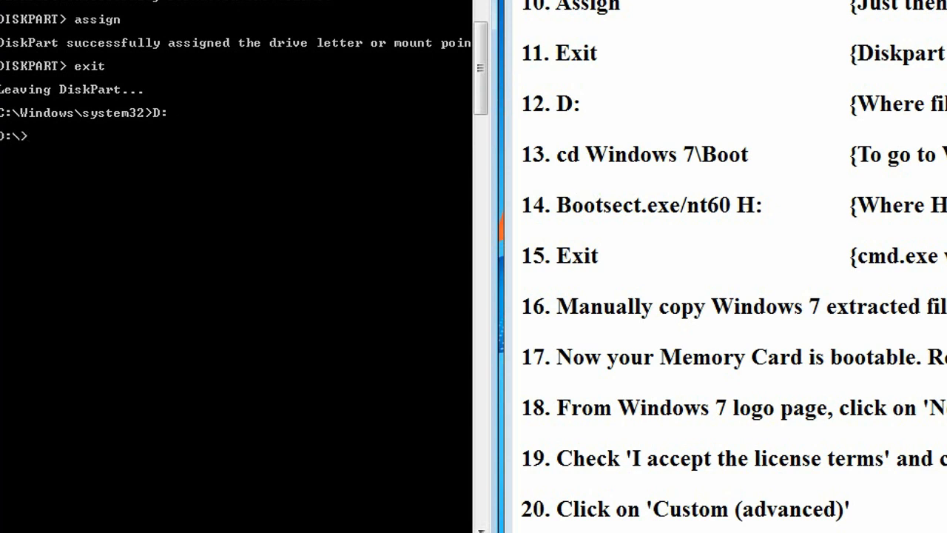
text(cd)
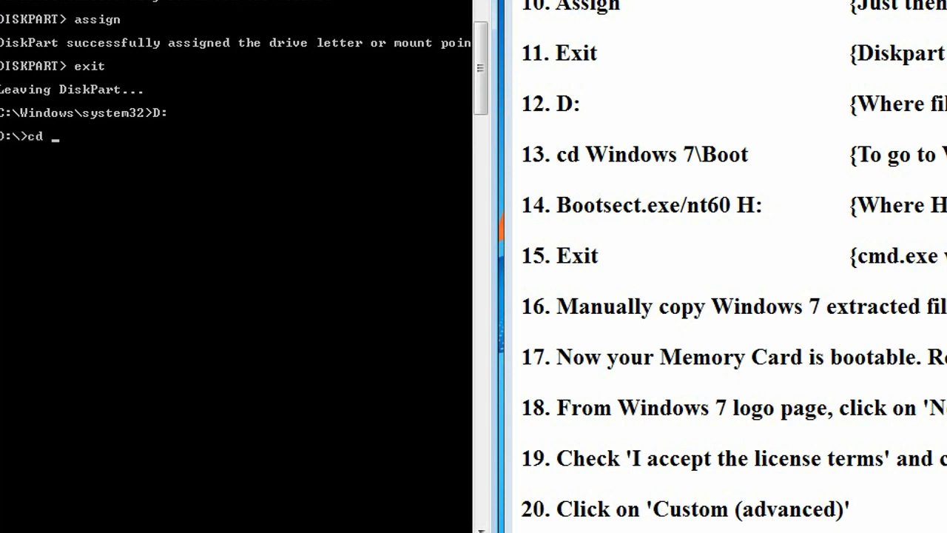
text(Windows 7)
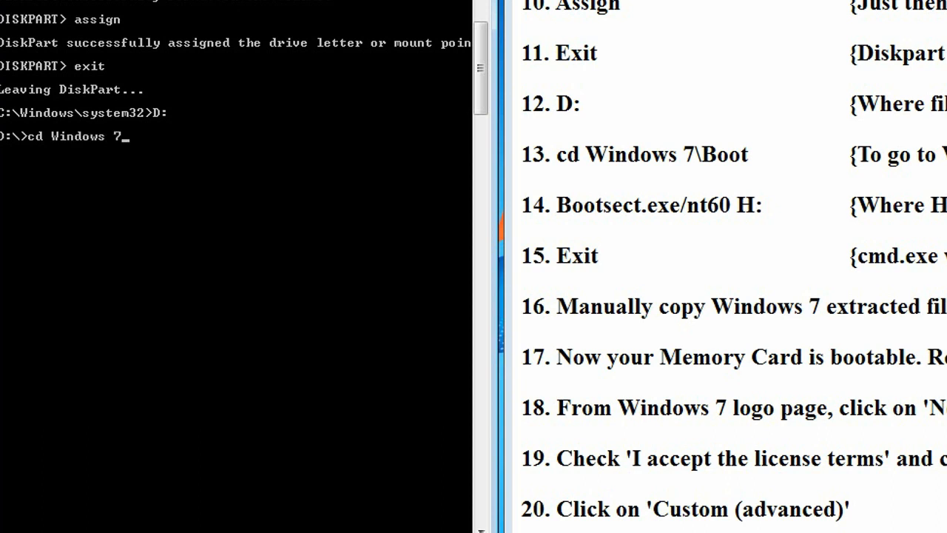
text(\)
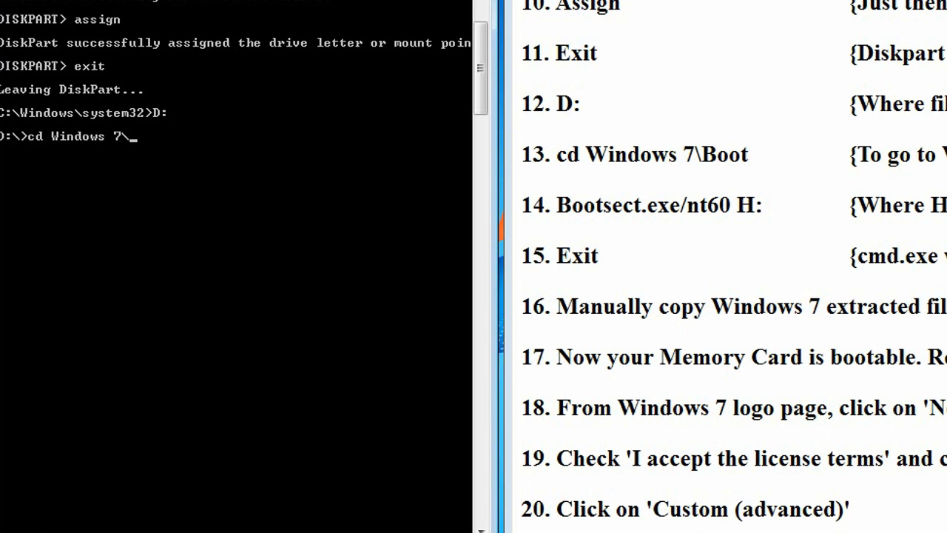
text(B)
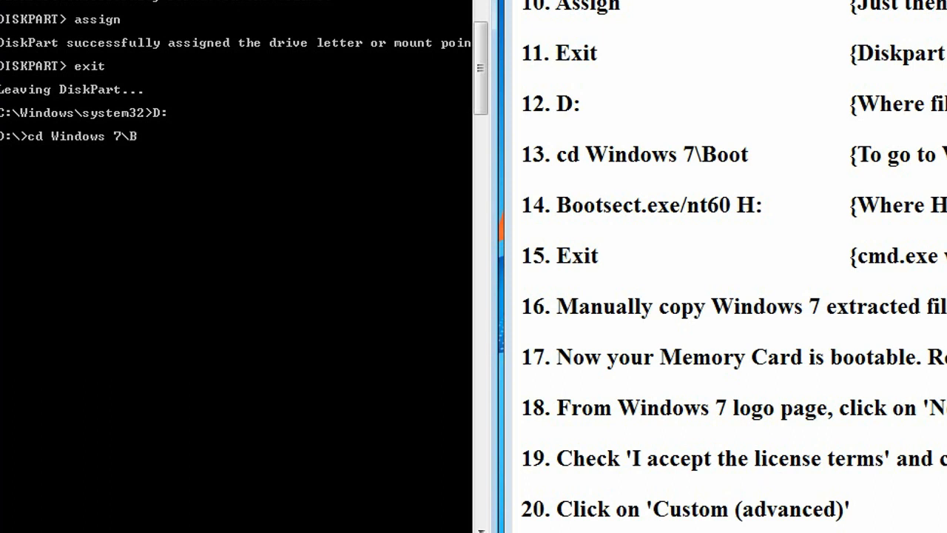
text(oot)
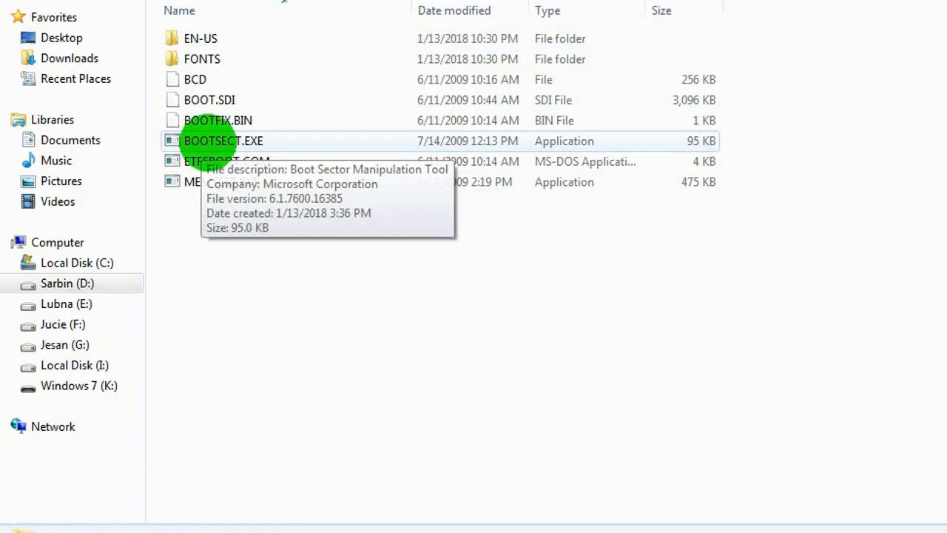
mouse_move(307, 455)
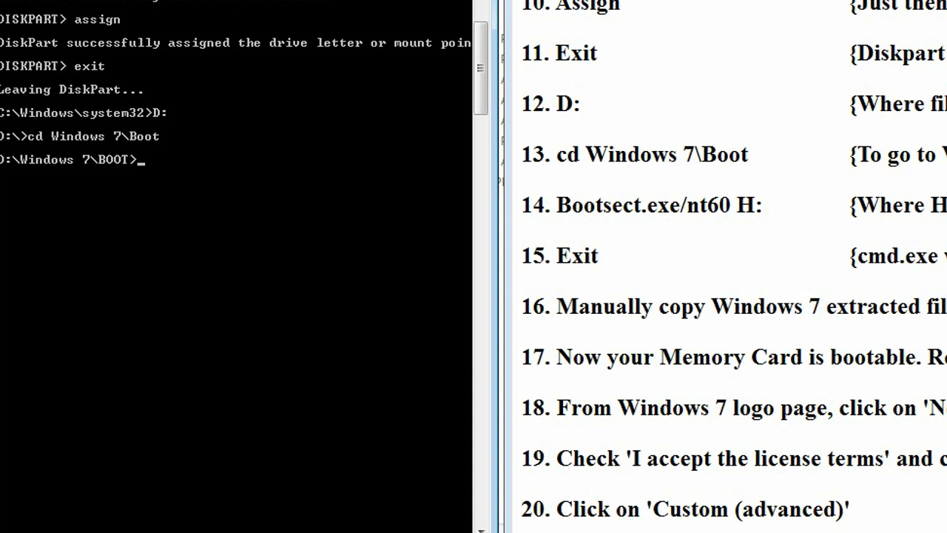
- Begin the bootsect.exe /nt60 command in the Boot folder
text(bootsect.e)
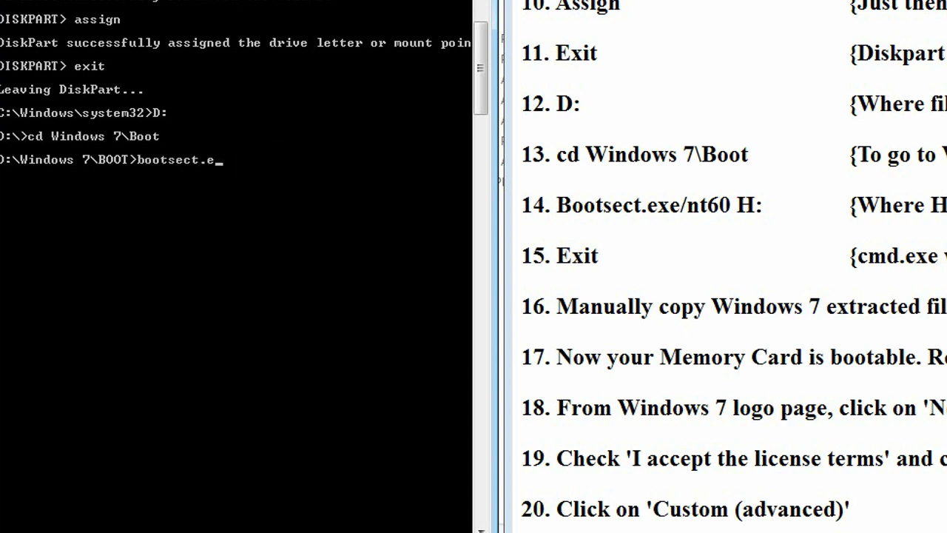
text(xe)
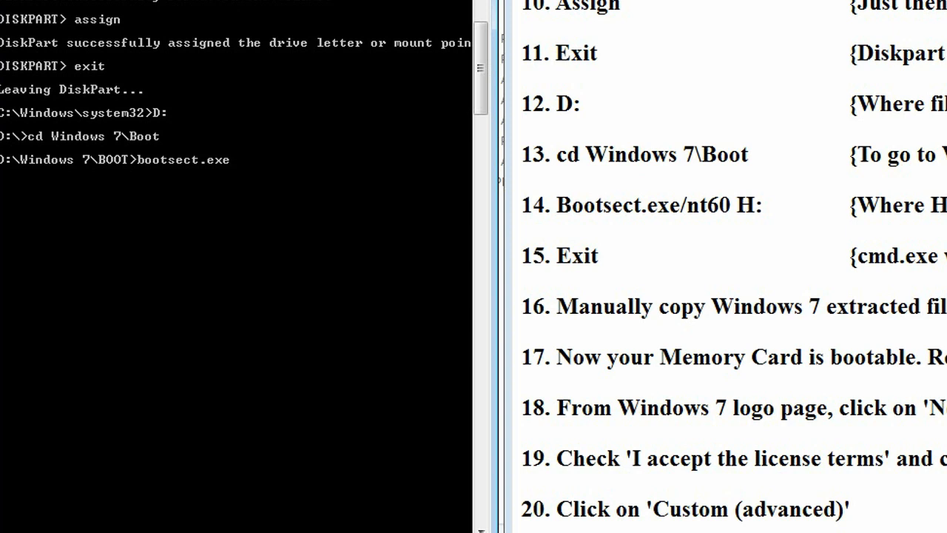
text(/nt)
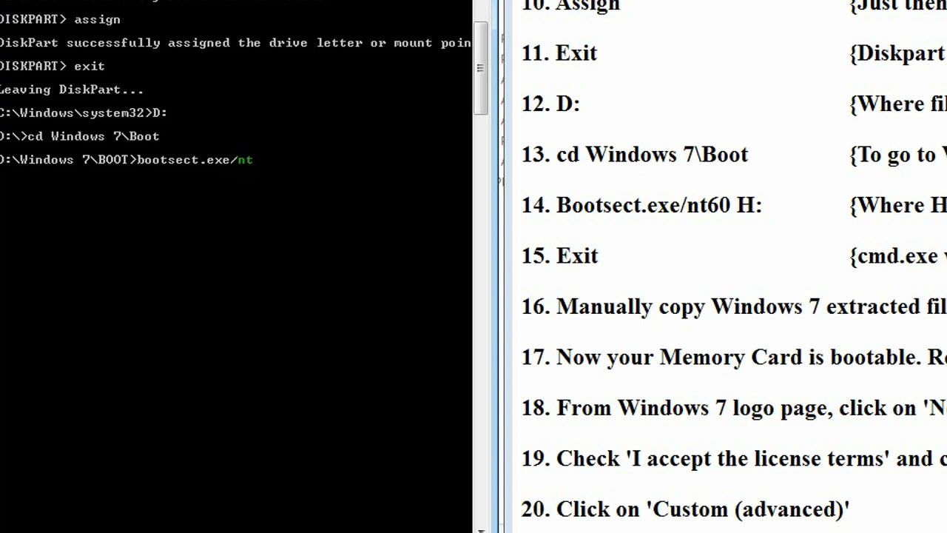
text(60)
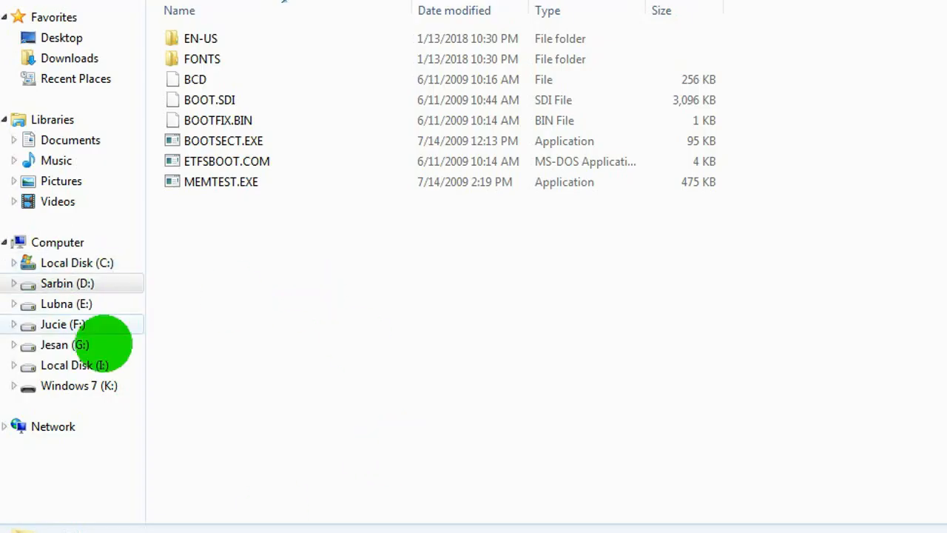
- Run bootsect.exe /nt60 K: to update the boot code, then exit Command Prompt
click(57, 243)
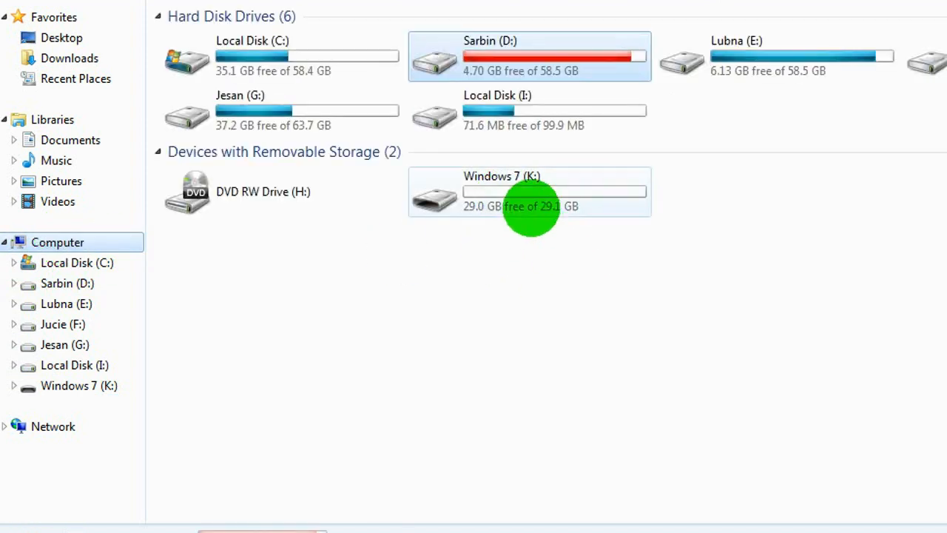
mouse_move(847, 219)
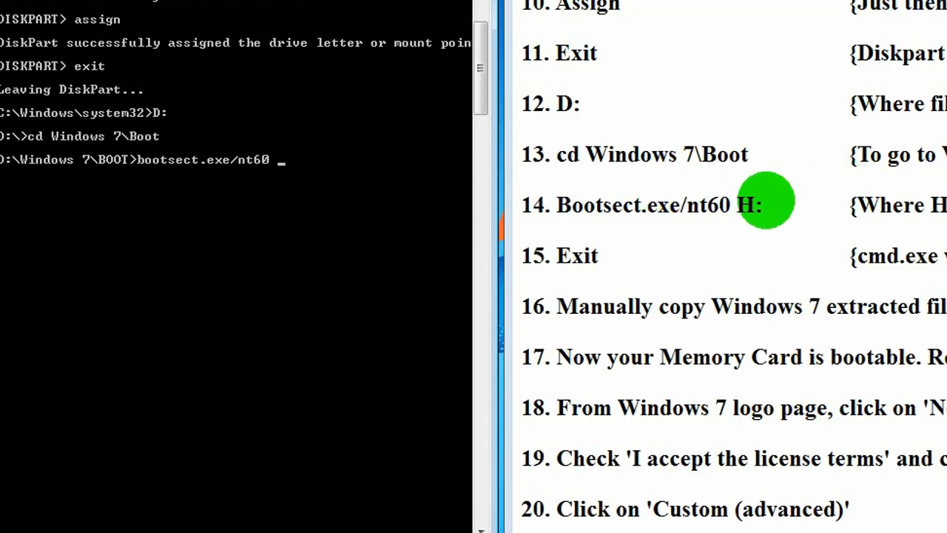
text(K:)
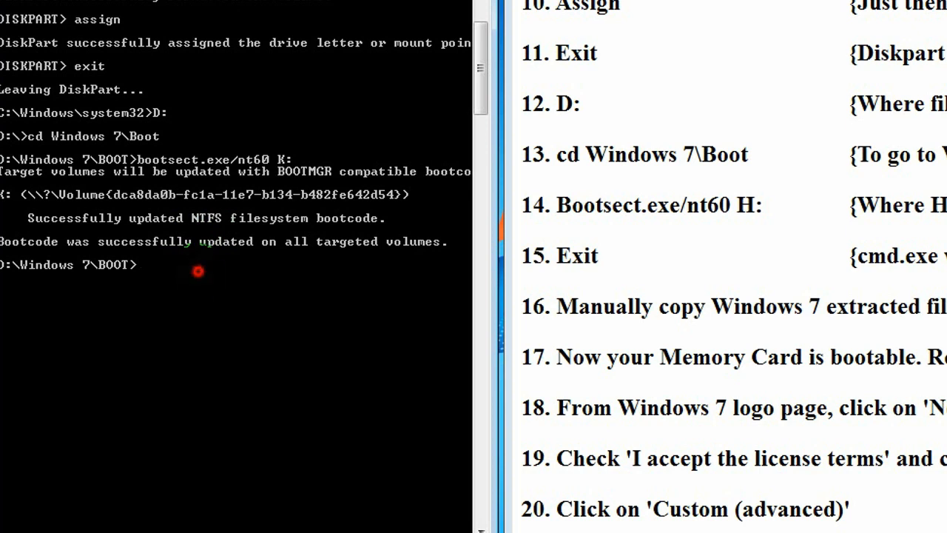
text(exit)
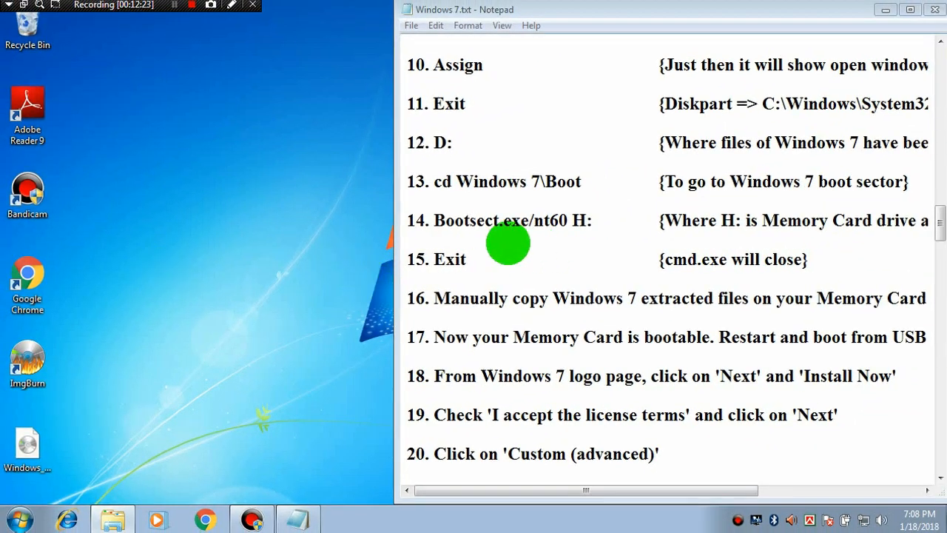
mouse_move(675, 314)
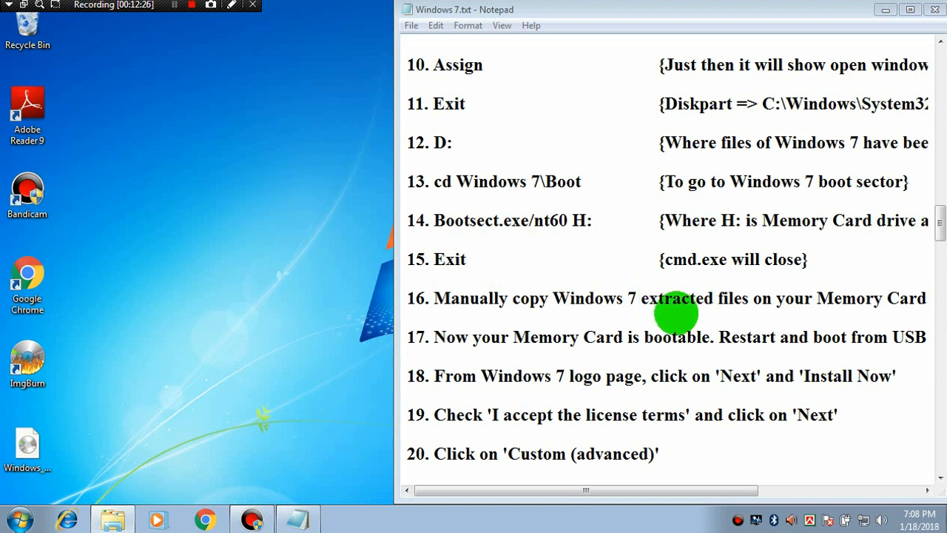
mouse_move(267, 376)
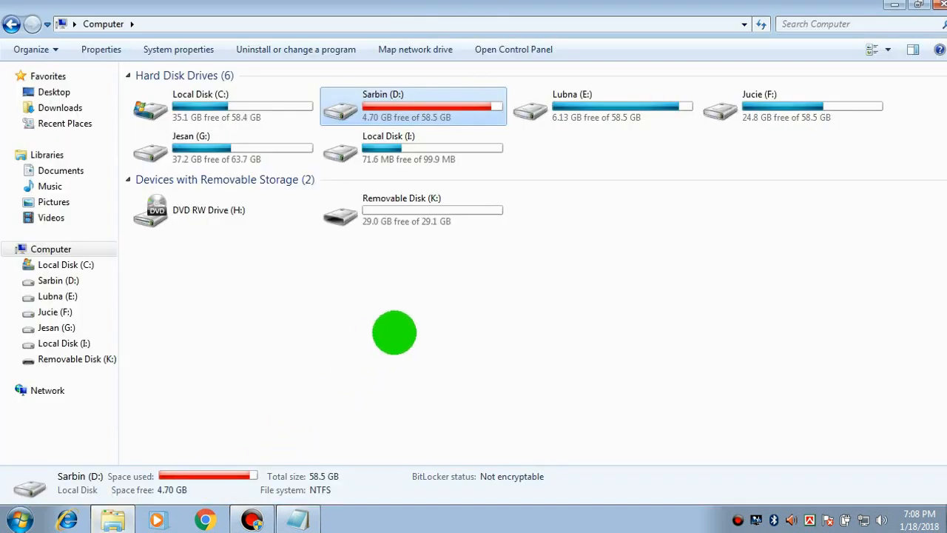
- Open the Windows 7 folder on Sarbin (D:) and select all nine setup items
click(401, 210)
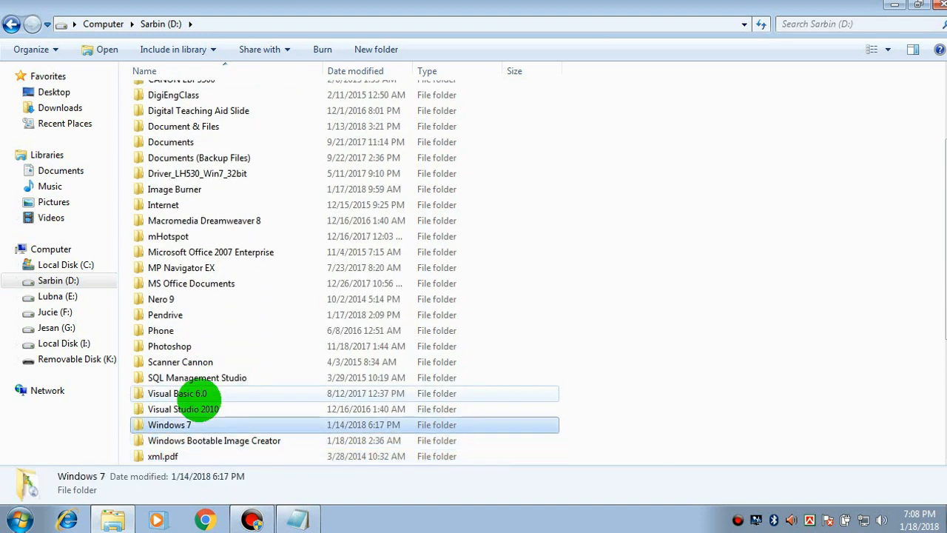
double_click(169, 425)
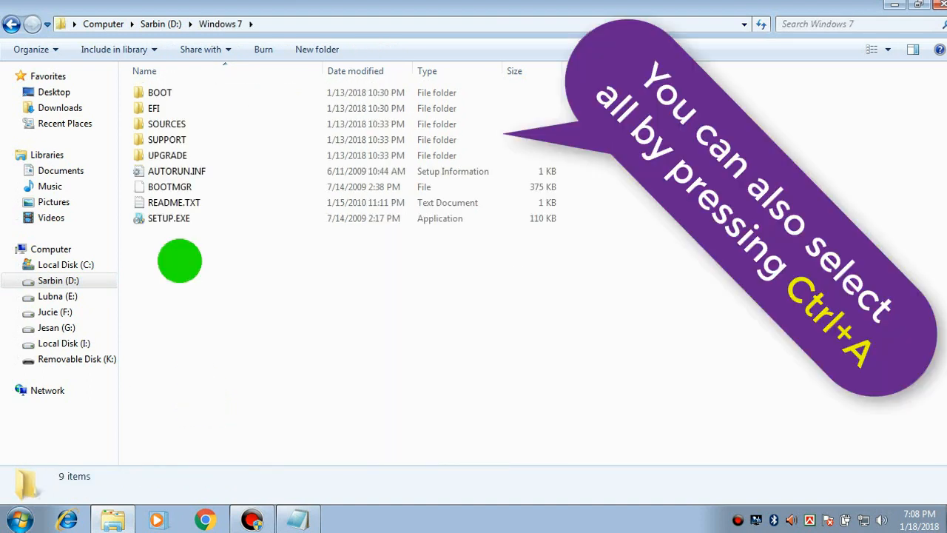
key(ctrl+a)
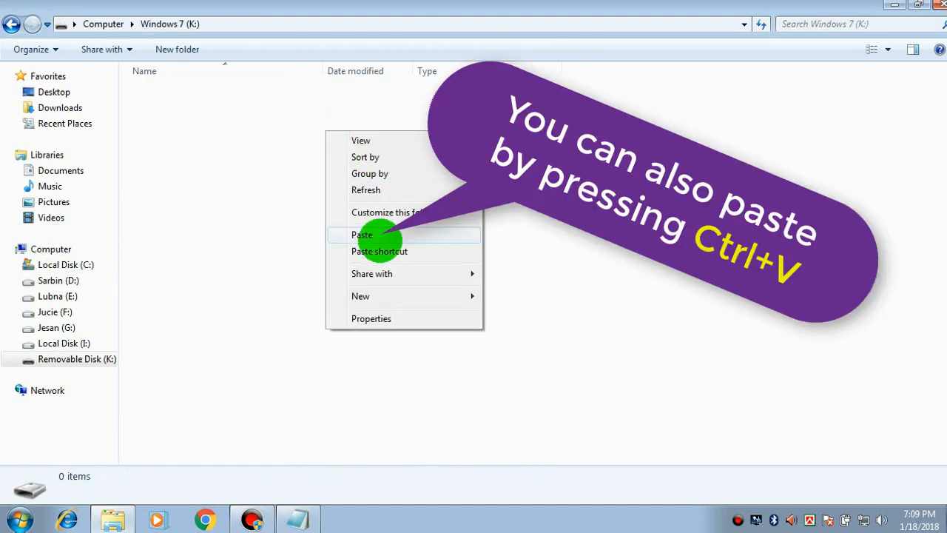
- Paste the Windows 7 setup files onto the Windows 7 (K:) memory card
click(361, 234)
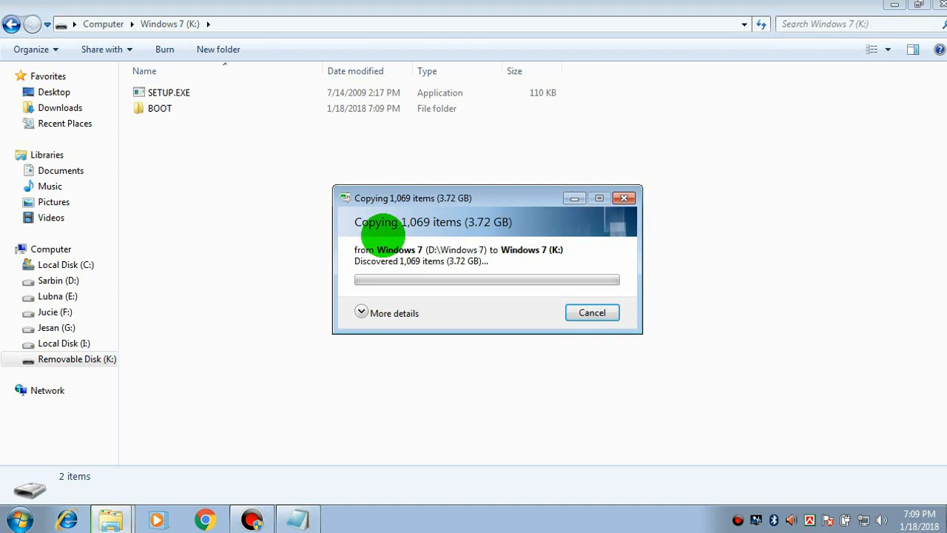
click(362, 314)
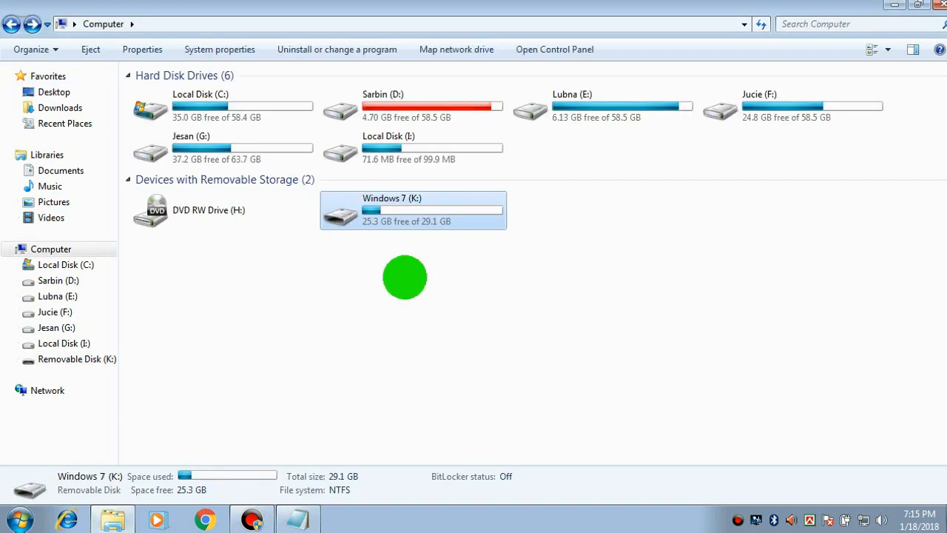
mouse_move(405, 254)
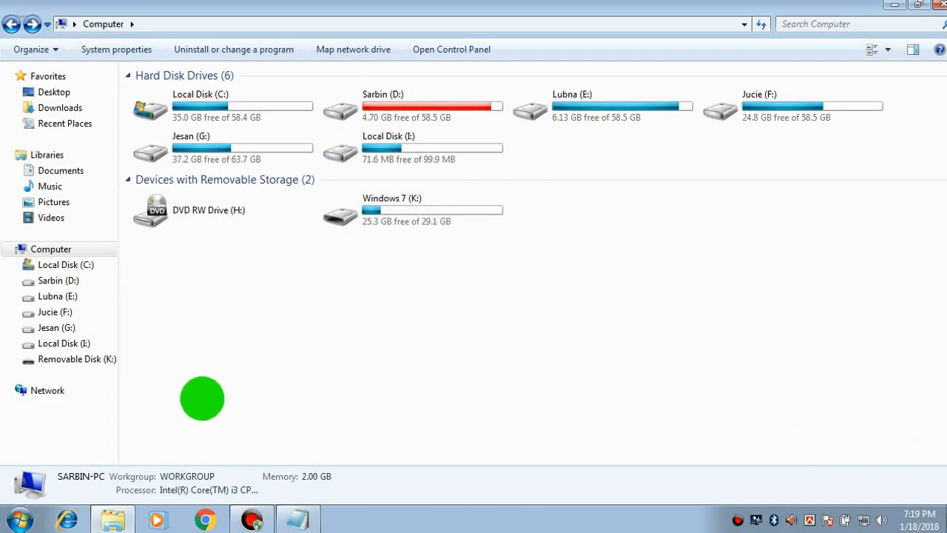
- Shut down the computer from the Start menu so it can boot from the memory card
click(28, 510)
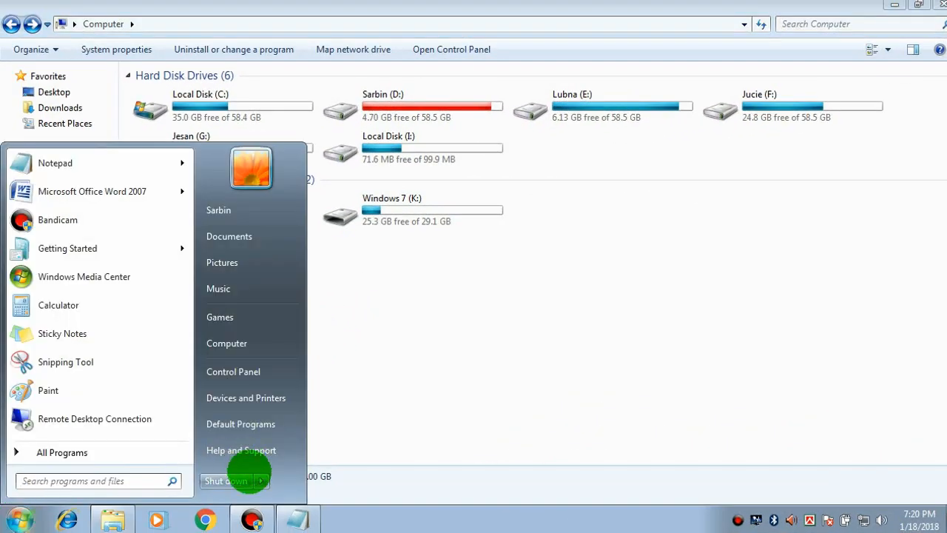
click(260, 479)
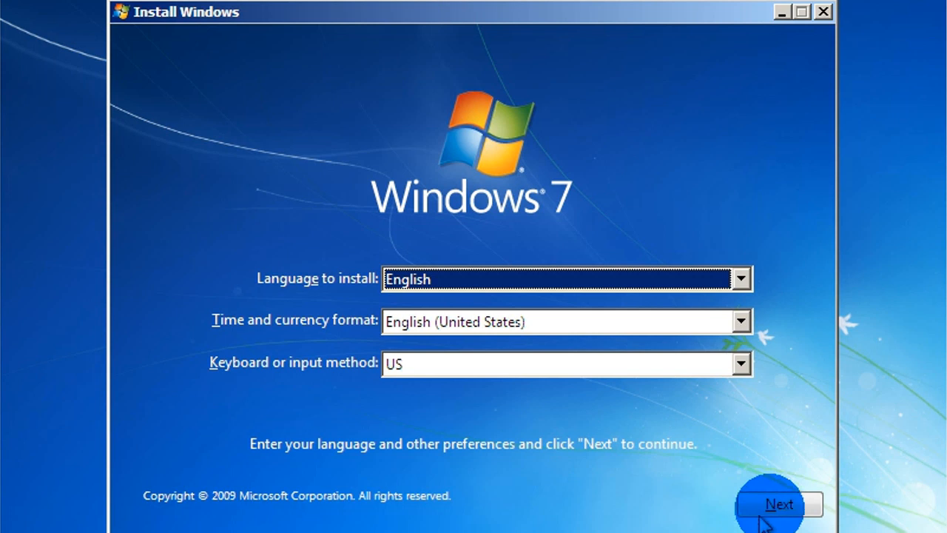
- Accept English settings, start installation, choose Windows 7 Professional Activated x86 and accept the license terms
click(778, 506)
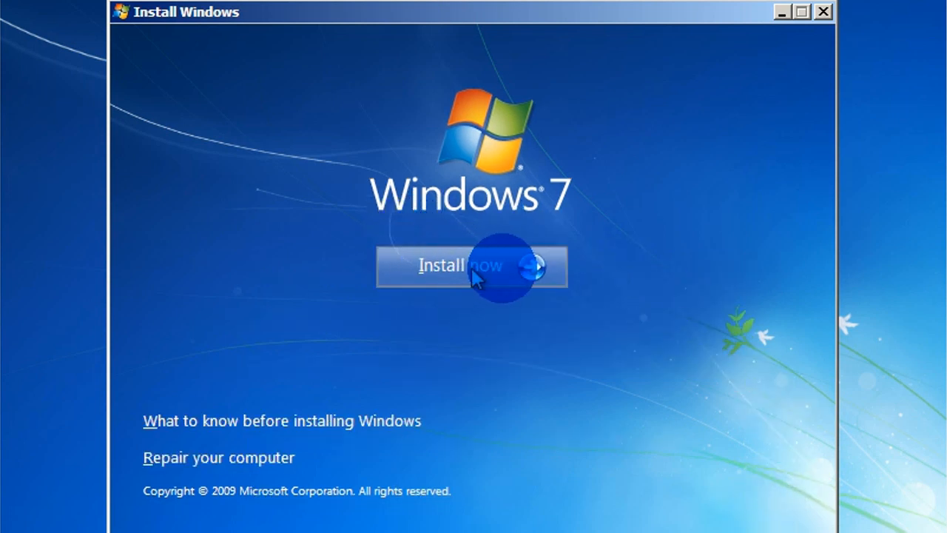
click(471, 279)
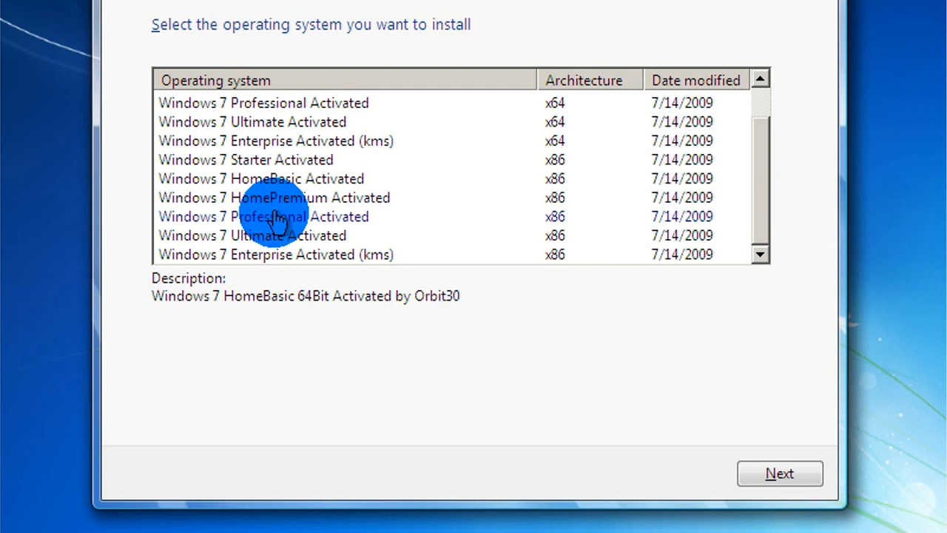
click(263, 216)
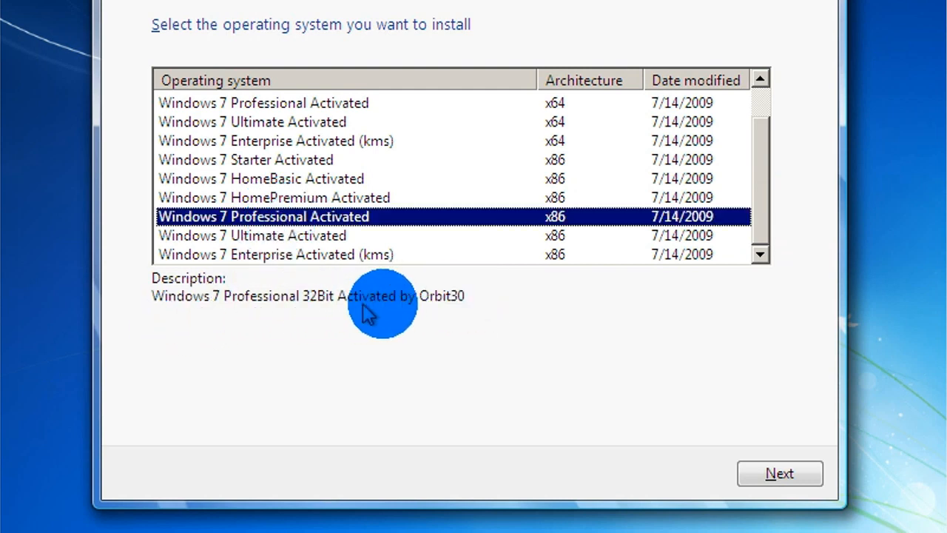
click(252, 236)
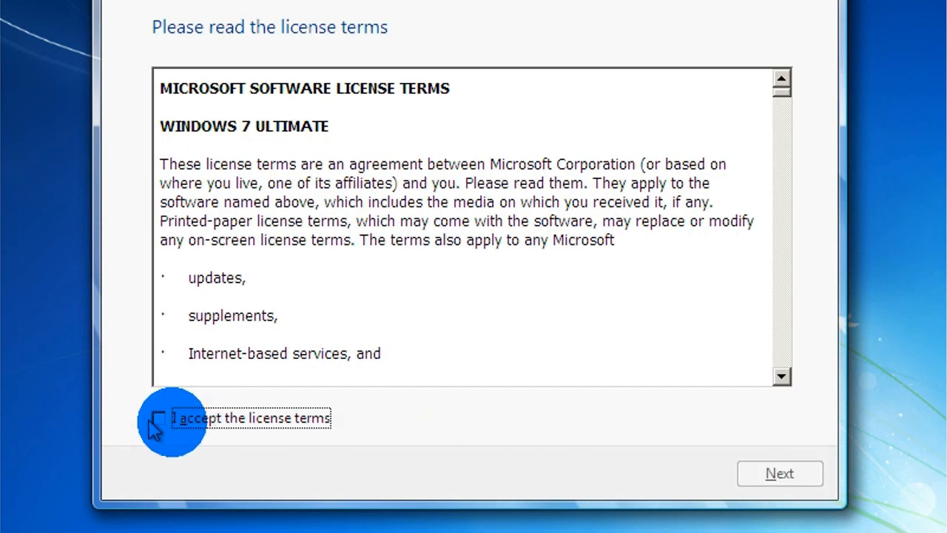
click(780, 473)
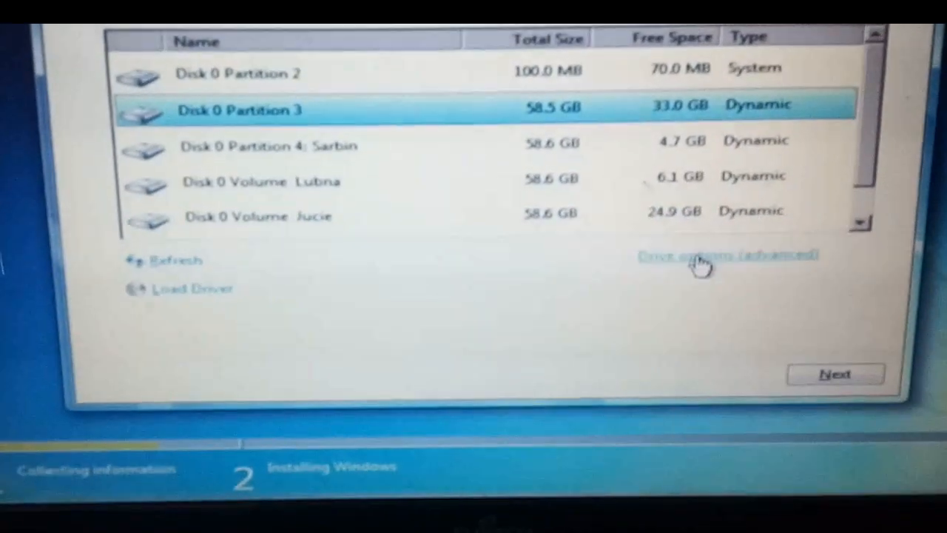
- Show the advanced drive options for the Disk 0 Partition 3 install target
click(728, 255)
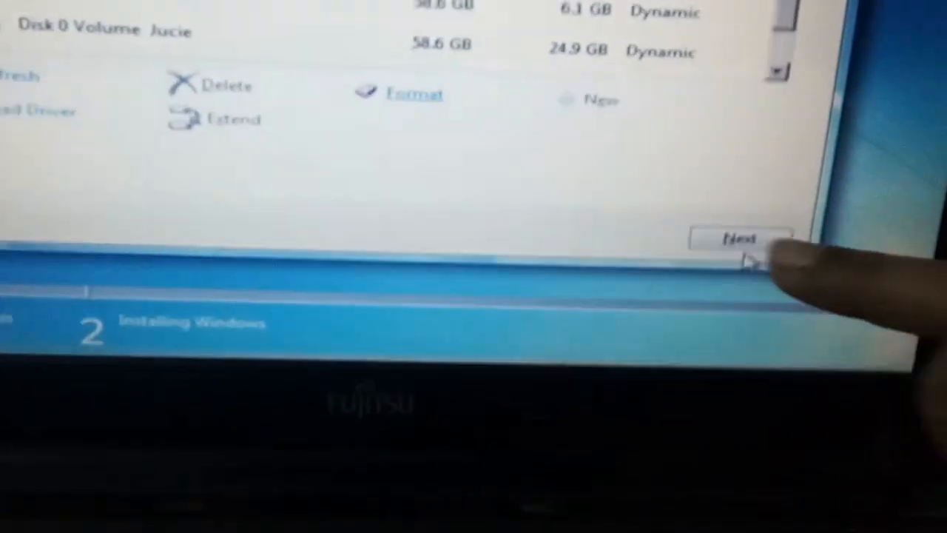
- Install Windows 7 onto the selected partition and let setup copy and expand files
click(752, 239)
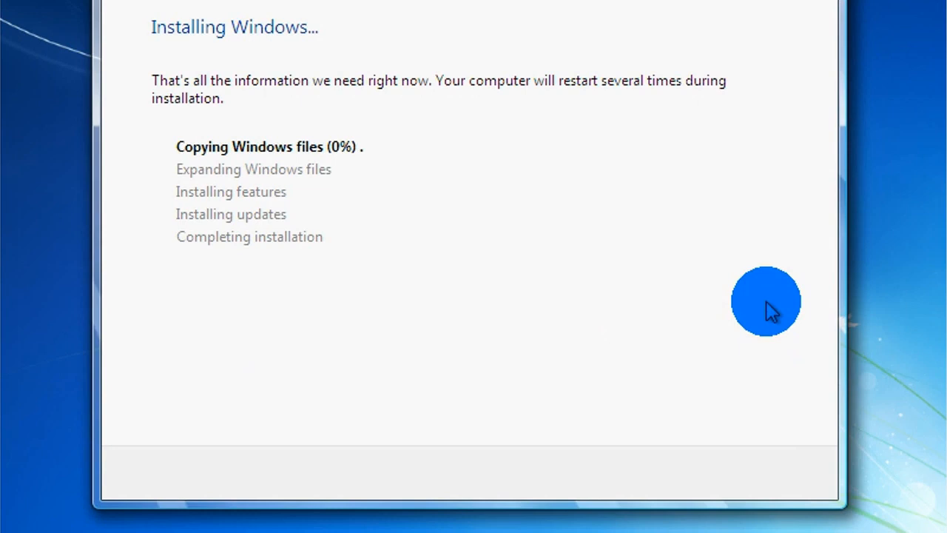
mouse_move(758, 353)
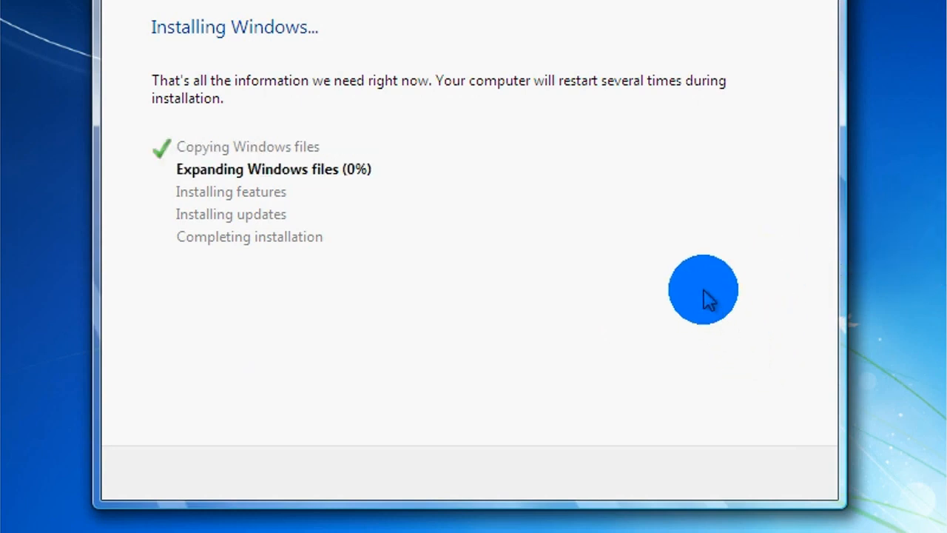
mouse_move(569, 197)
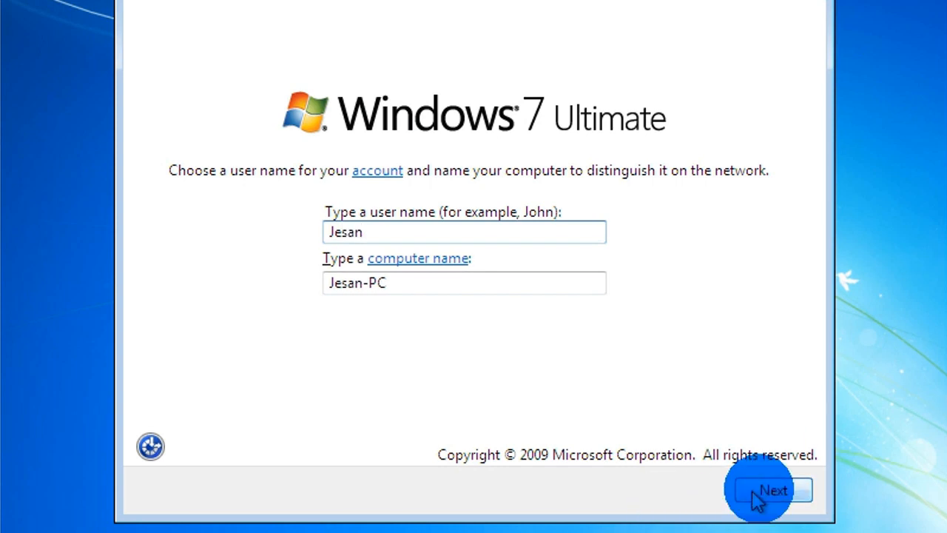
- Submit the user and computer names and set the time zone to (UTC+06:00) Astana, Dhaka
click(772, 491)
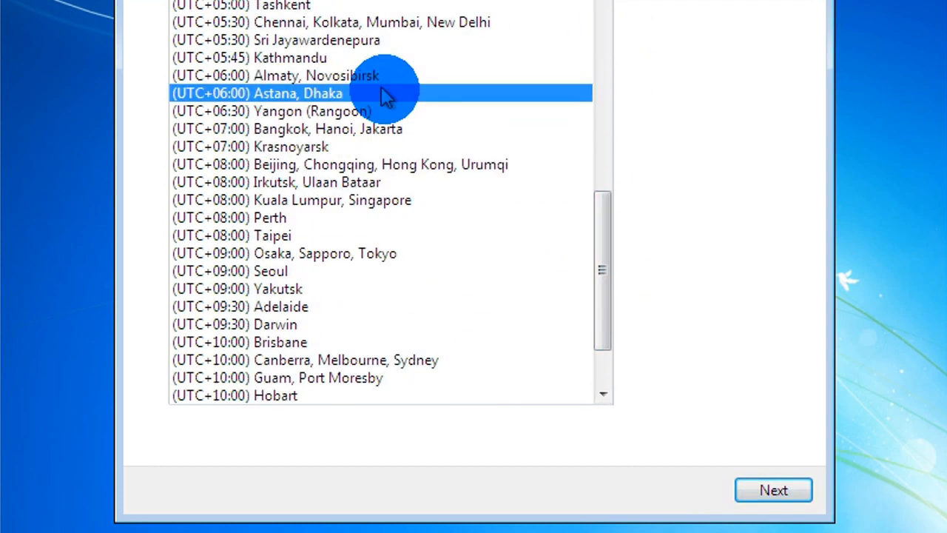
click(773, 490)
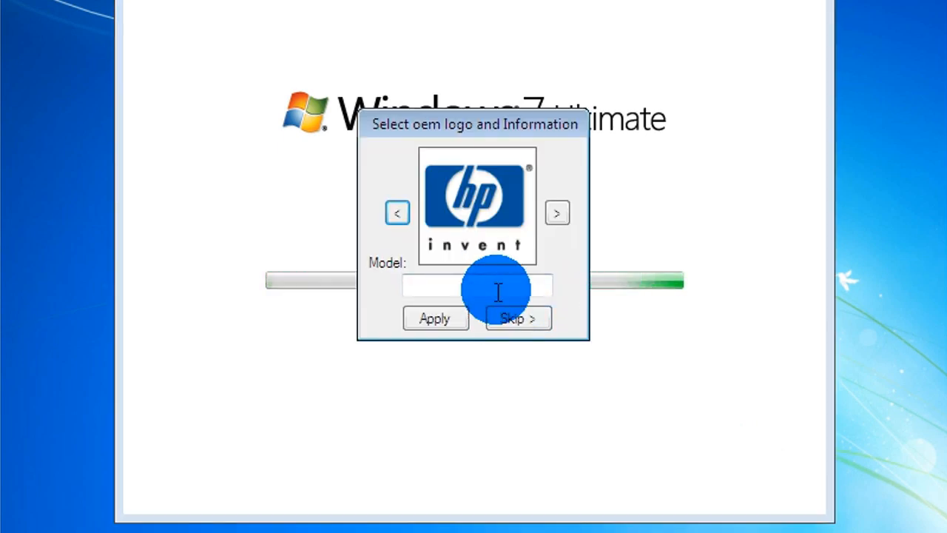
- Skip the OEM logo and model information step
click(518, 318)
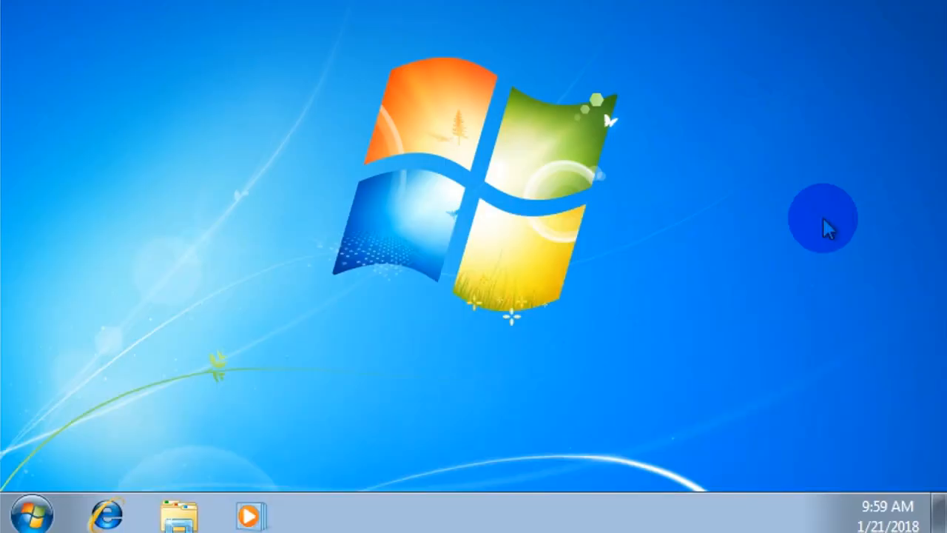
- Return from All Programs to the main Start menu on the new Windows 7 desktop
click(33, 513)
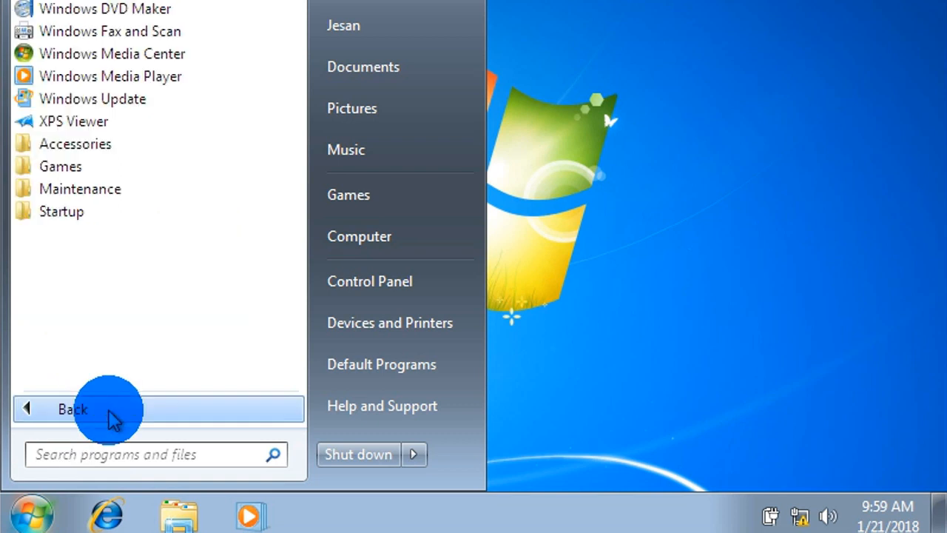